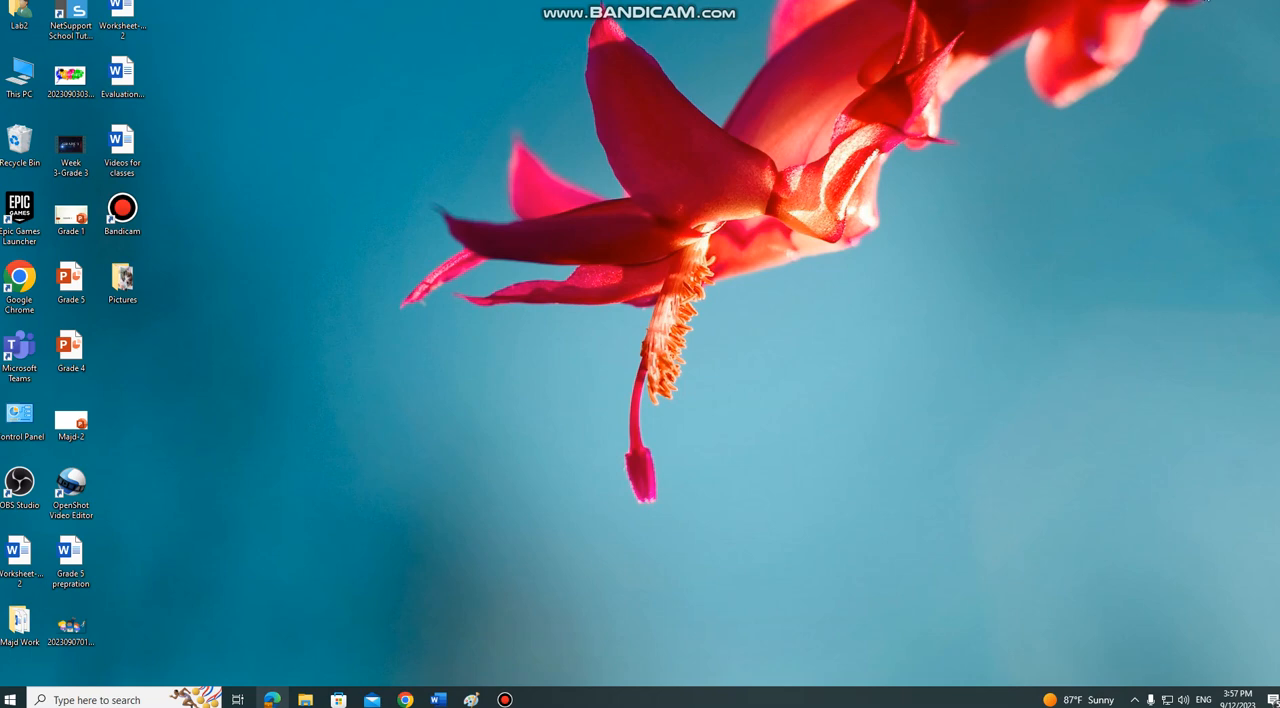
{"action": "mouse_move", "coordinate": [1205, 215]}
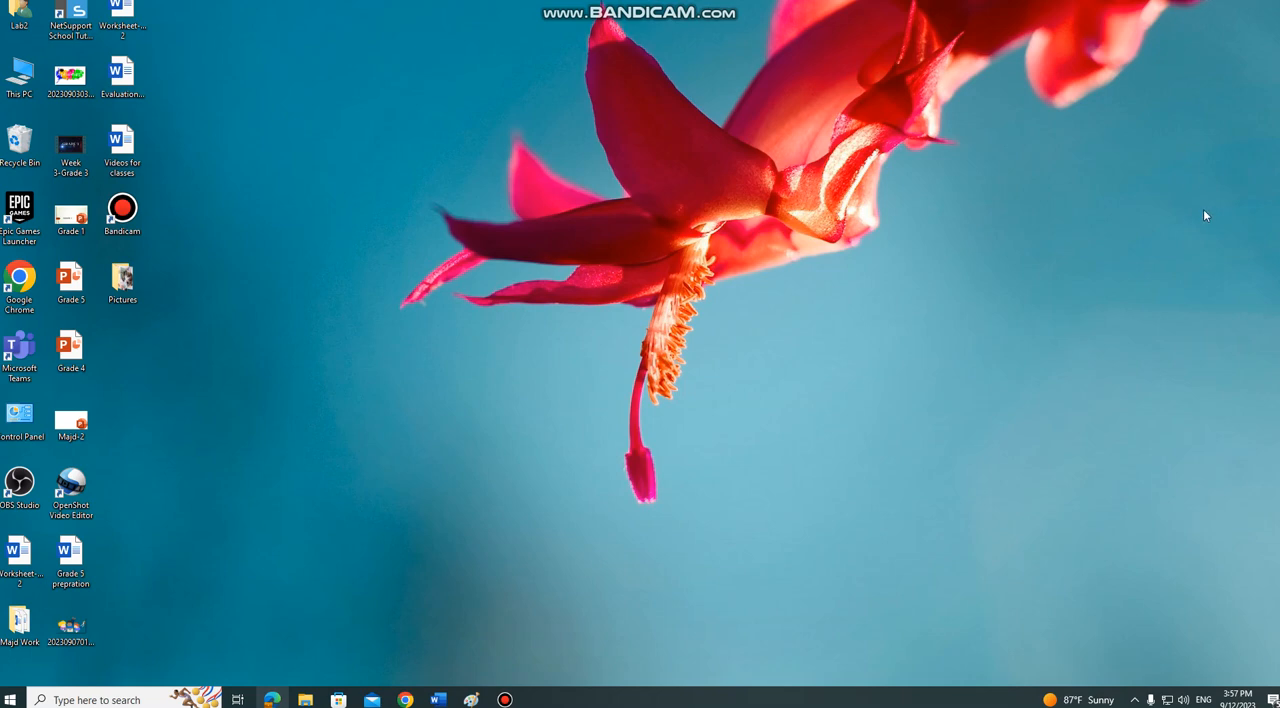
{"action": "mouse_move", "coordinate": [1098, 205]}
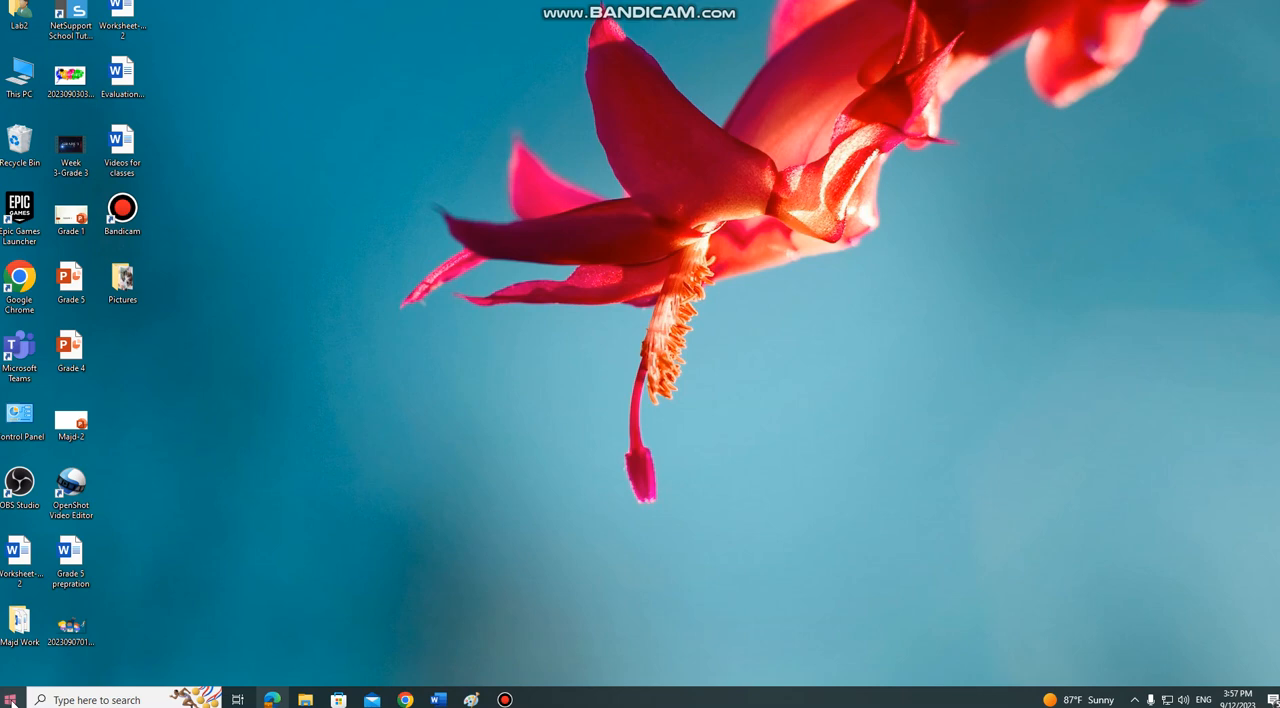
{"action": "mouse_move", "coordinate": [11, 699]}
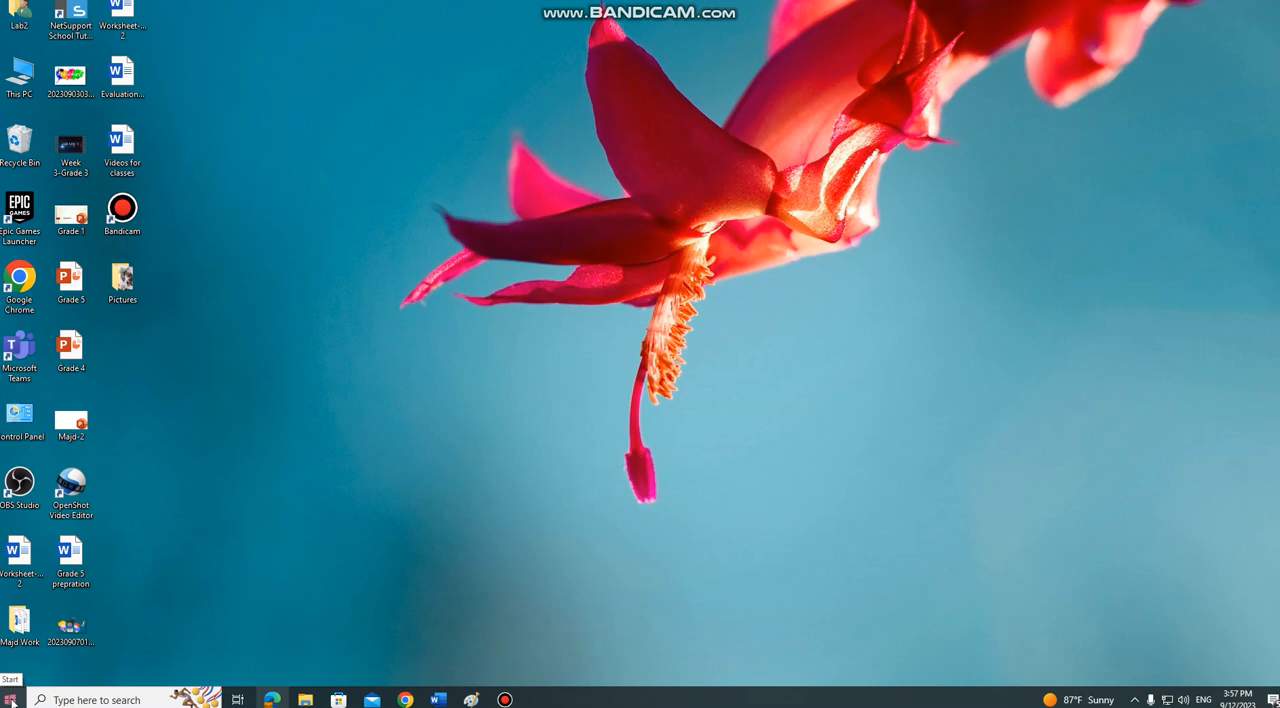
- Search the Start menu for 'powerPoint' so the PowerPoint app appears as best match
{"action": "left_click", "coordinate": [11, 699]}
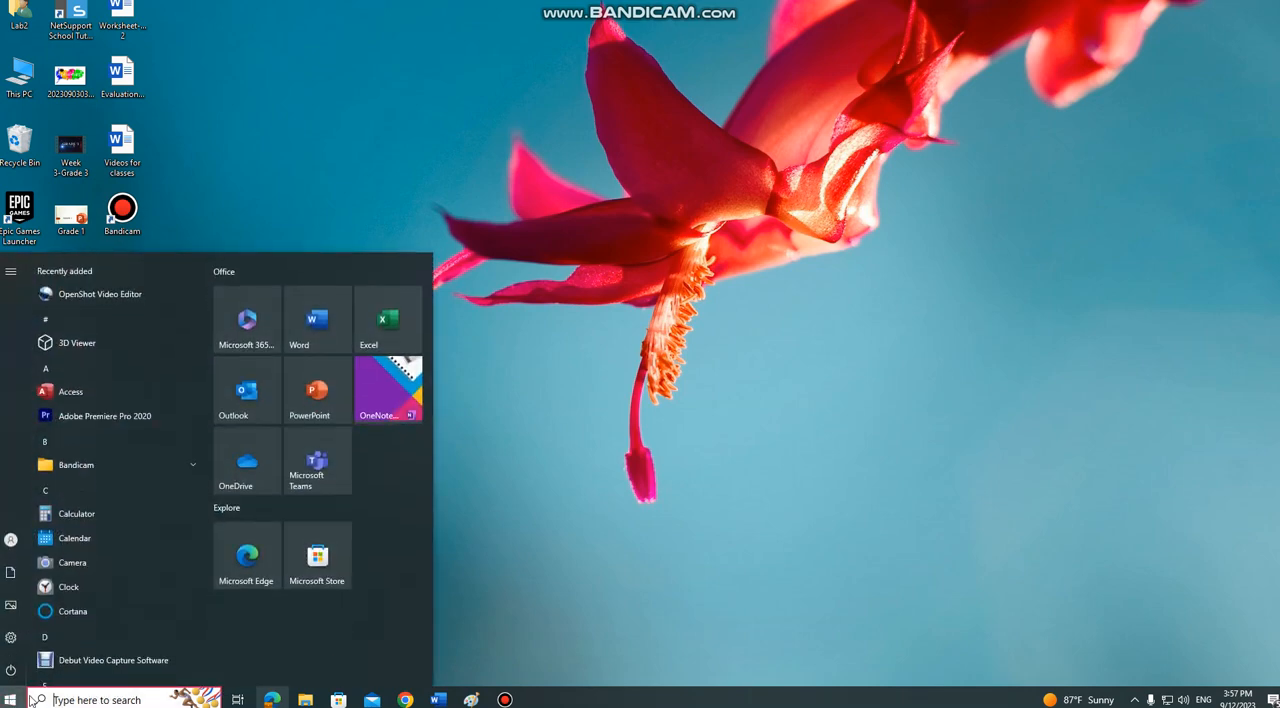
{"action": "left_click", "coordinate": [42, 699]}
{"action": "type", "text": "powerPoint"}
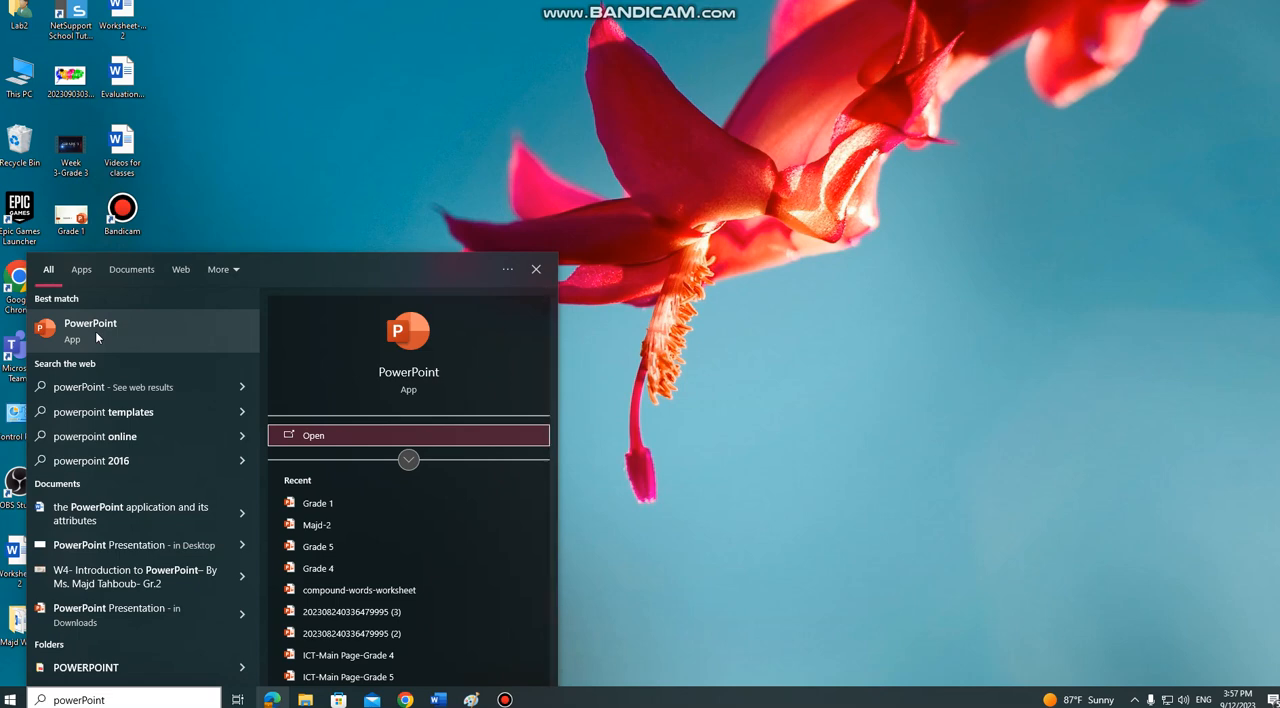
{"action": "mouse_move", "coordinate": [100, 333]}
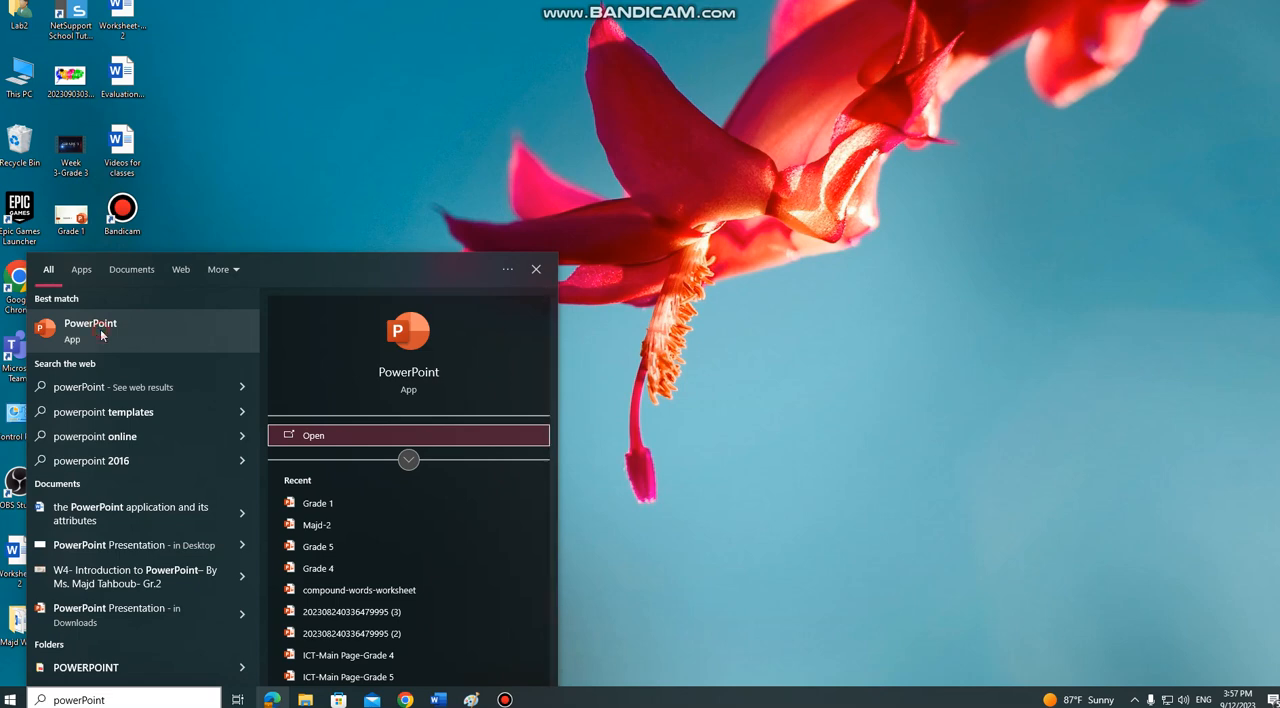
- Launch PowerPoint from the search results to reach its start screen
{"action": "left_click", "coordinate": [90, 330]}
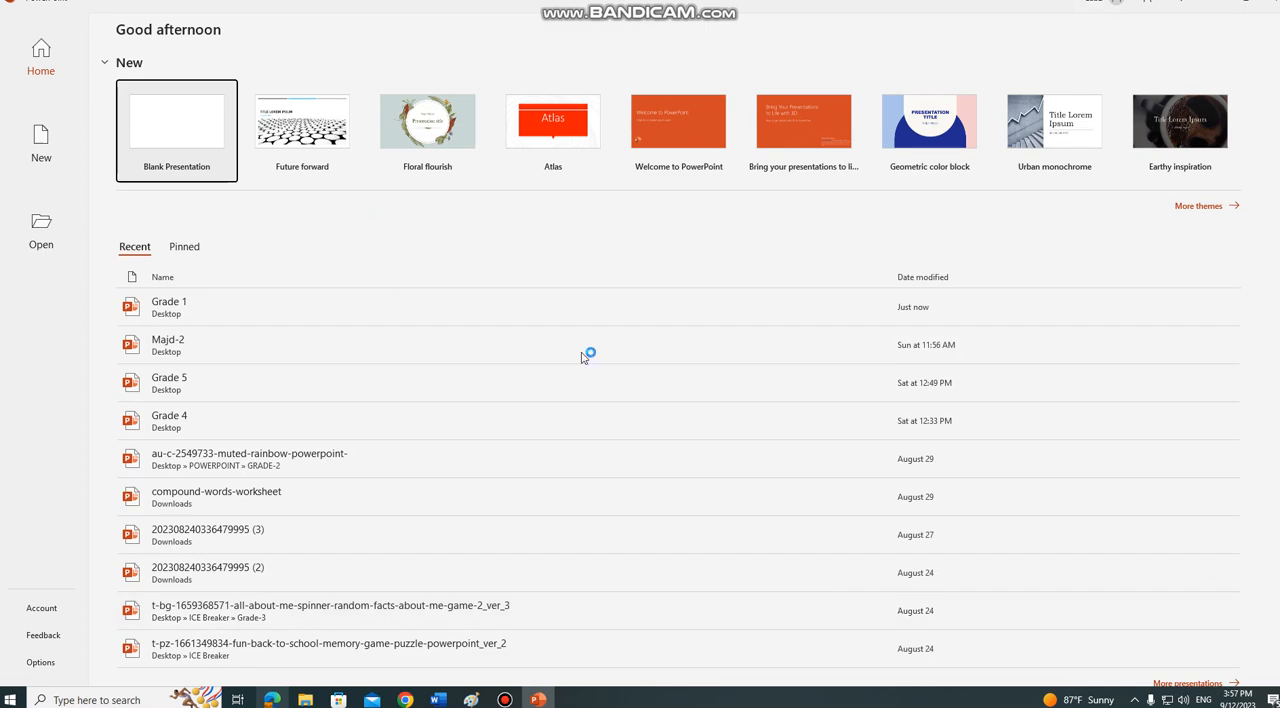
{"action": "mouse_move", "coordinate": [1135, 491]}
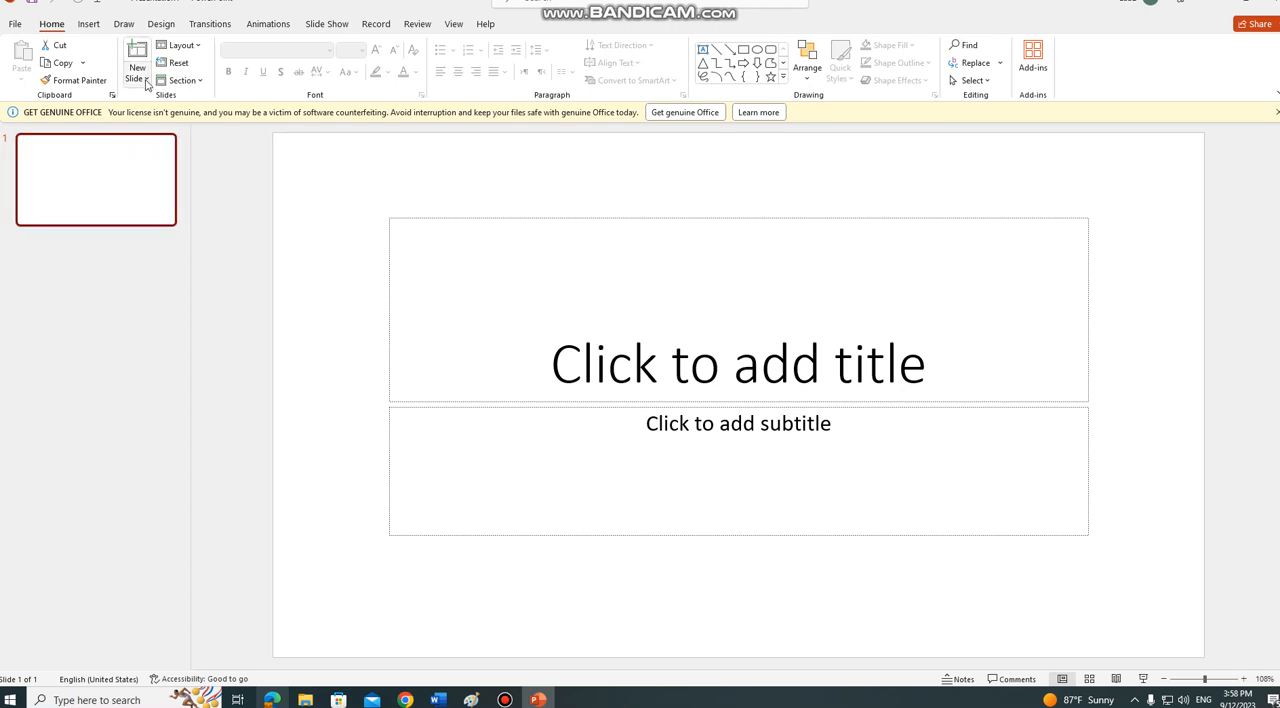
{"action": "mouse_move", "coordinate": [137, 67]}
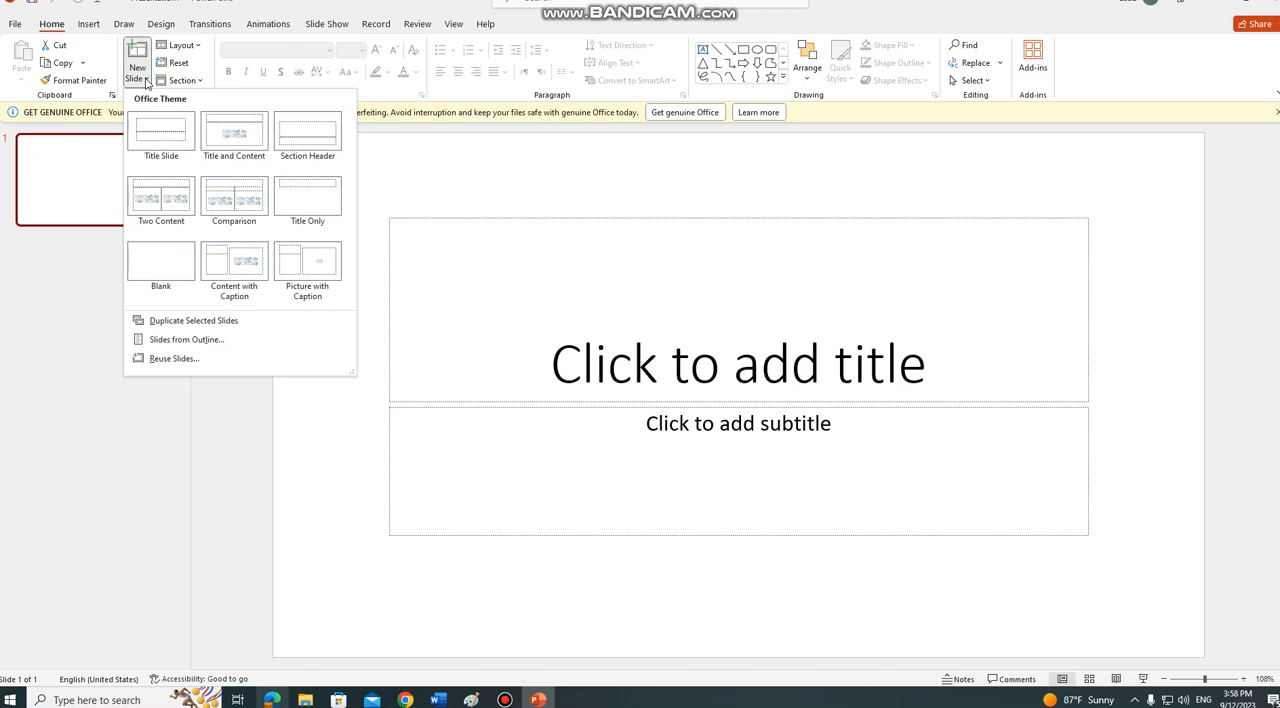
{"action": "mouse_move", "coordinate": [163, 111]}
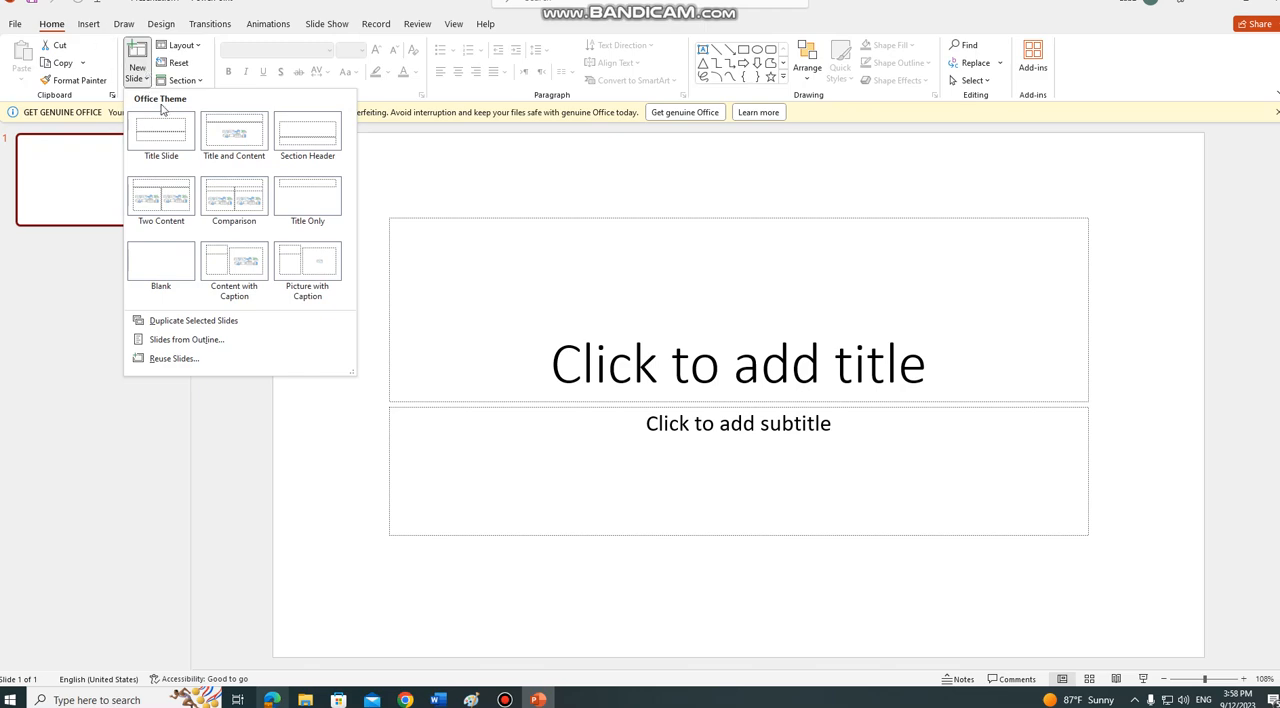
{"action": "mouse_move", "coordinate": [234, 135]}
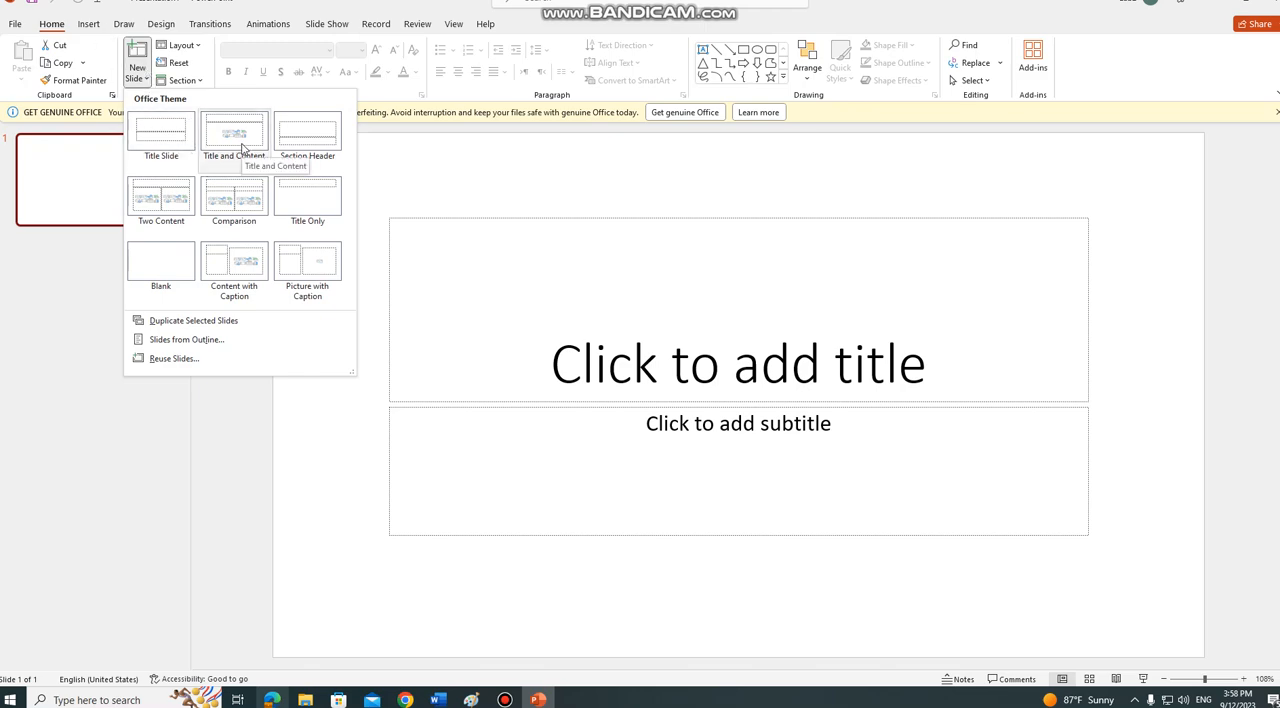
{"action": "mouse_move", "coordinate": [161, 135]}
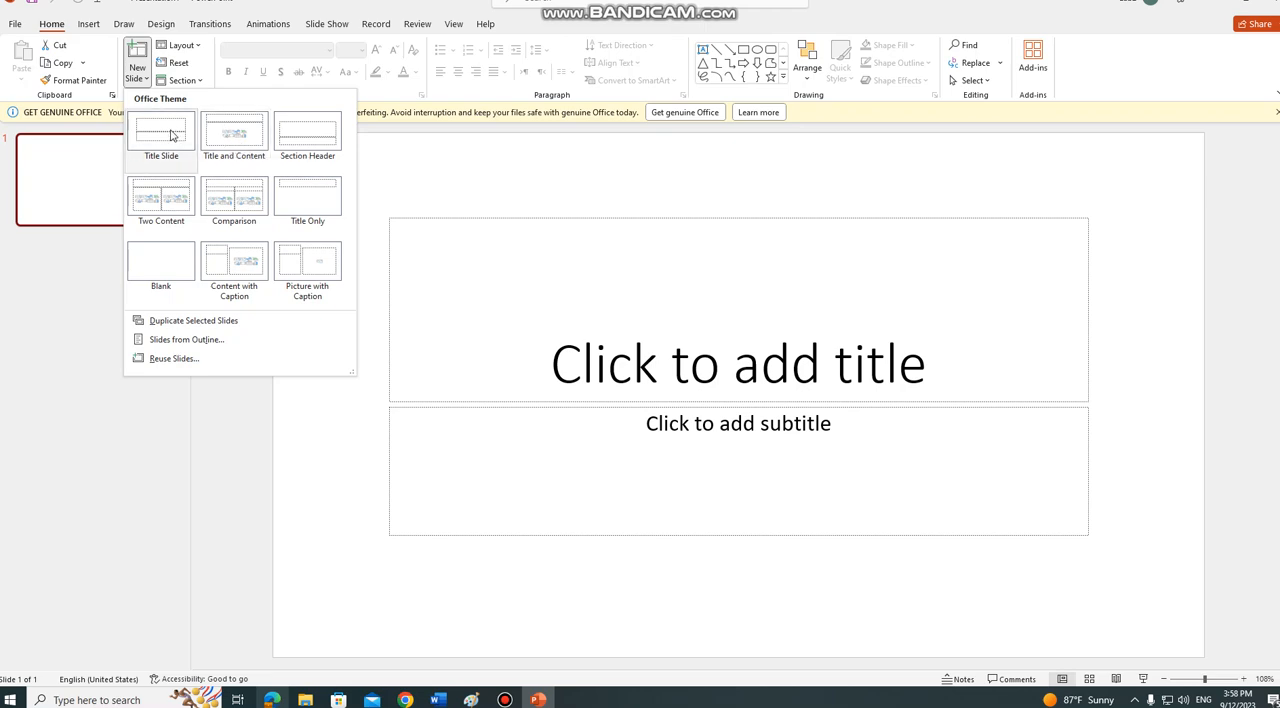
{"action": "mouse_move", "coordinate": [170, 135]}
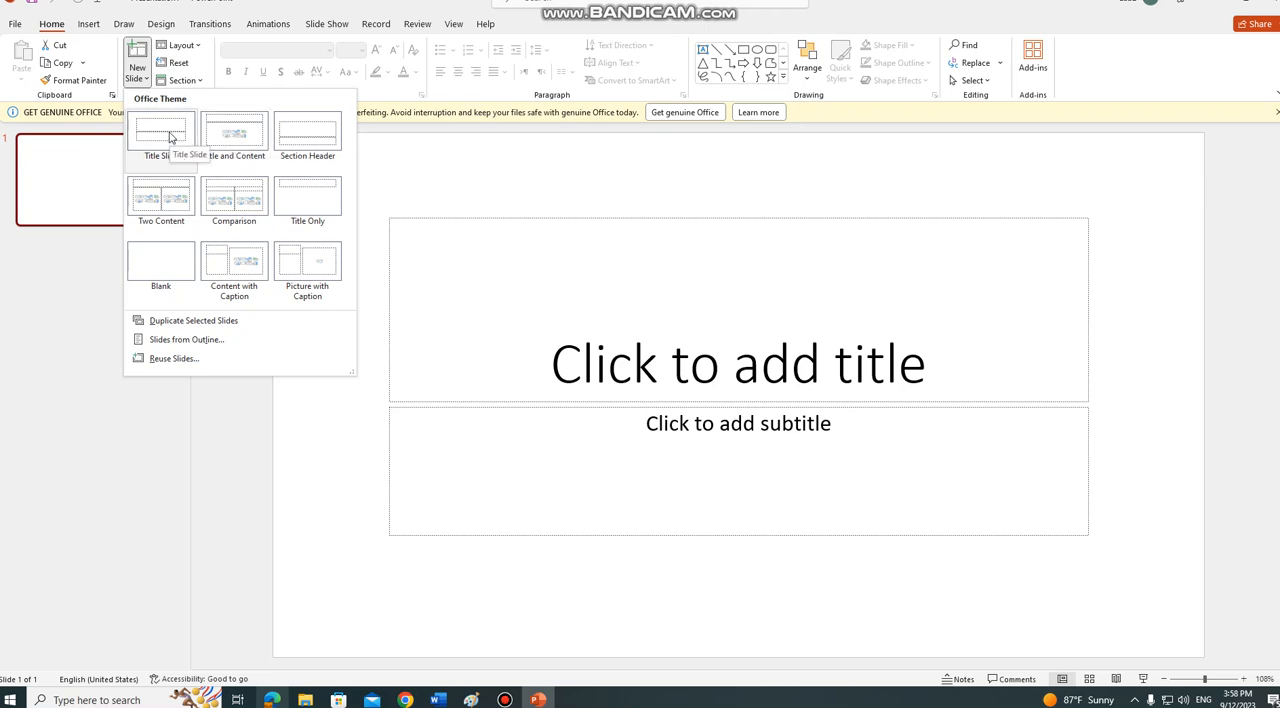
{"action": "mouse_move", "coordinate": [897, 392]}
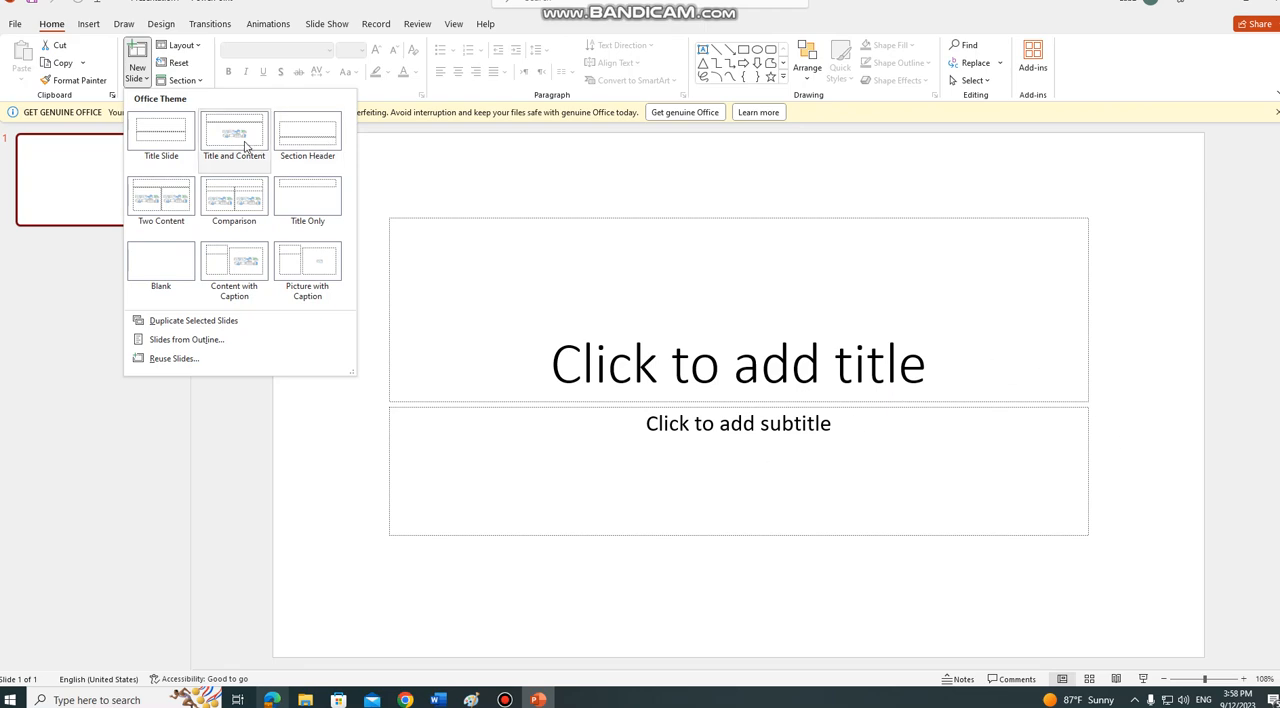
- Add a Title and Content slide, then a Two Content slide
{"action": "left_click", "coordinate": [234, 135]}
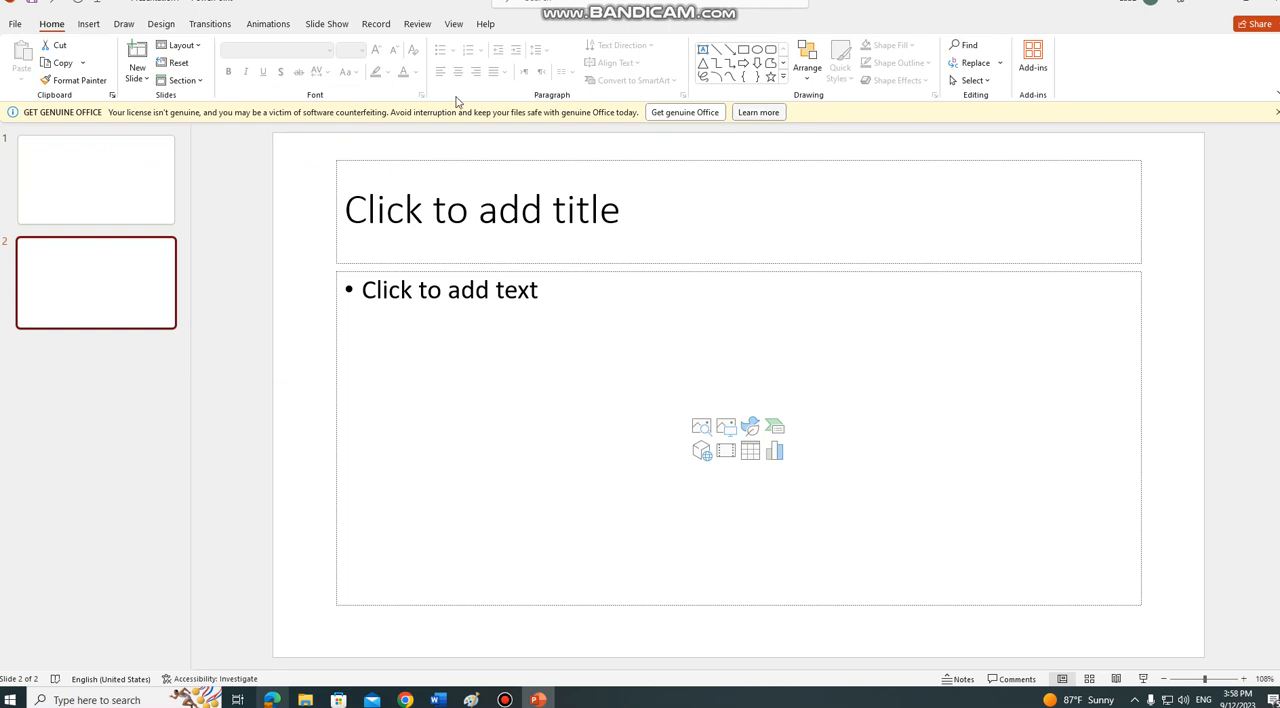
{"action": "left_click", "coordinate": [137, 67]}
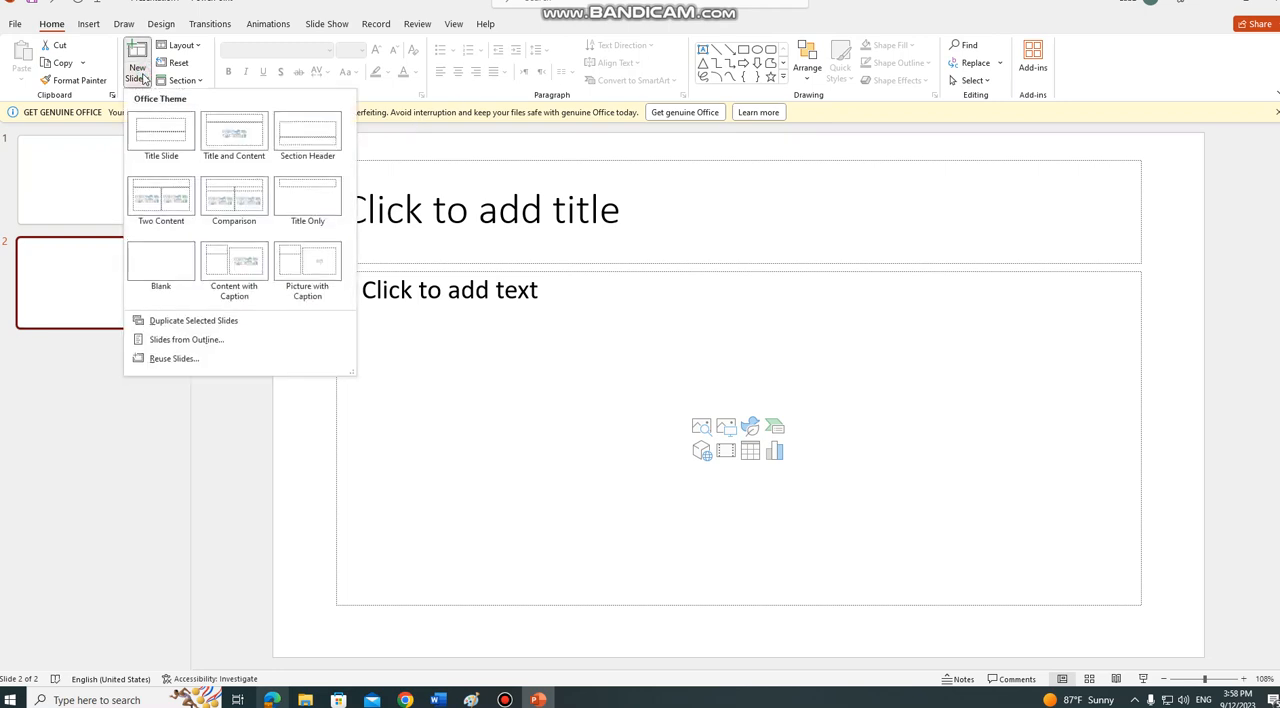
{"action": "left_click", "coordinate": [161, 197]}
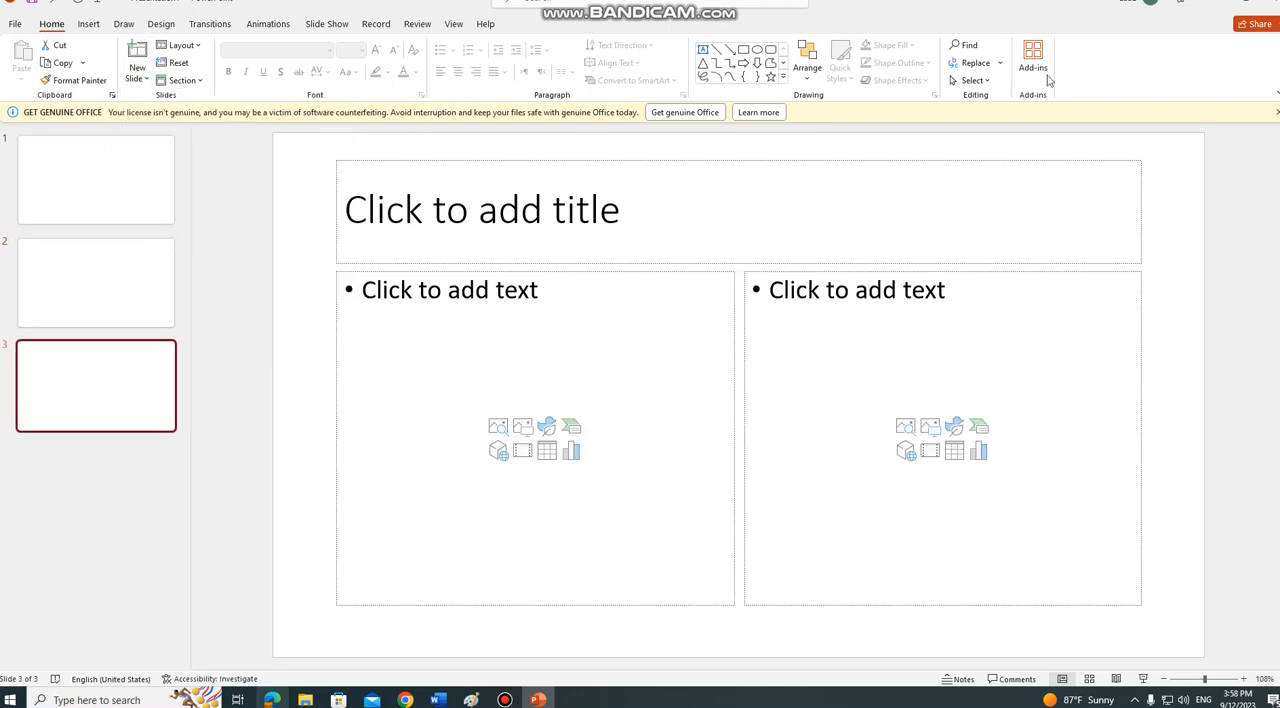
- Review the deck by switching between the first and third slide thumbnails
{"action": "left_click", "coordinate": [96, 180]}
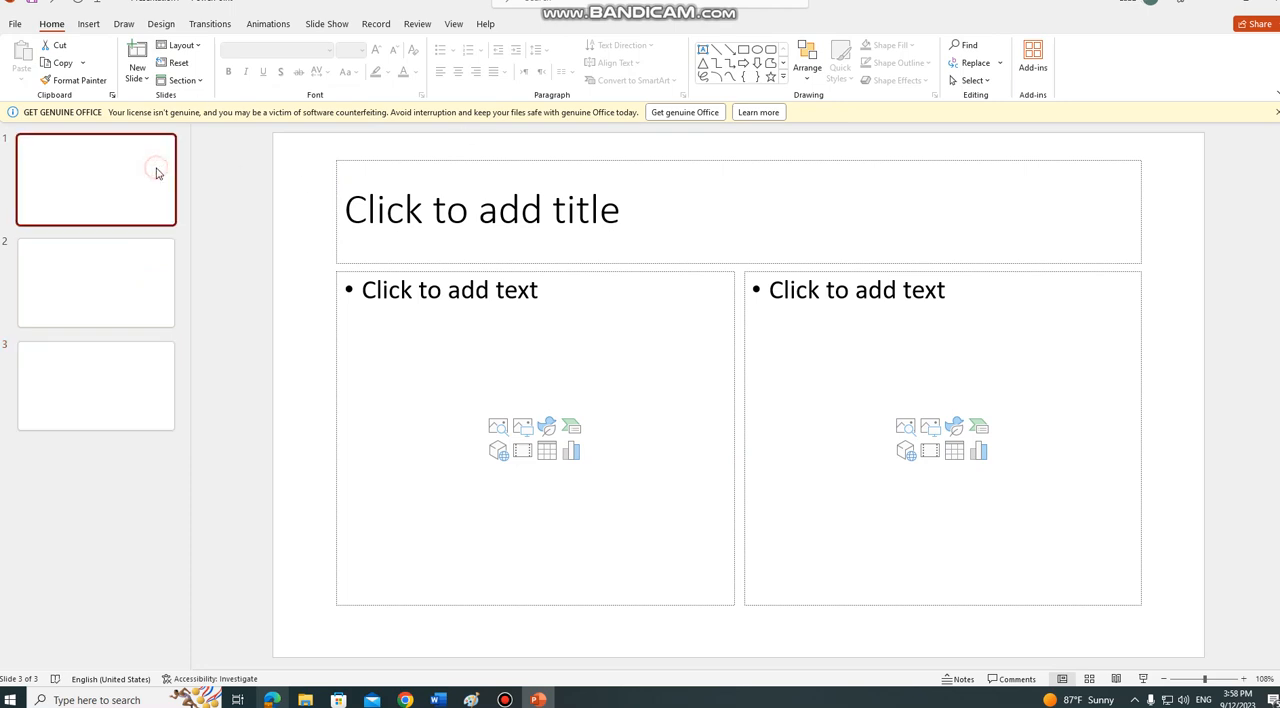
{"action": "left_click", "coordinate": [95, 180]}
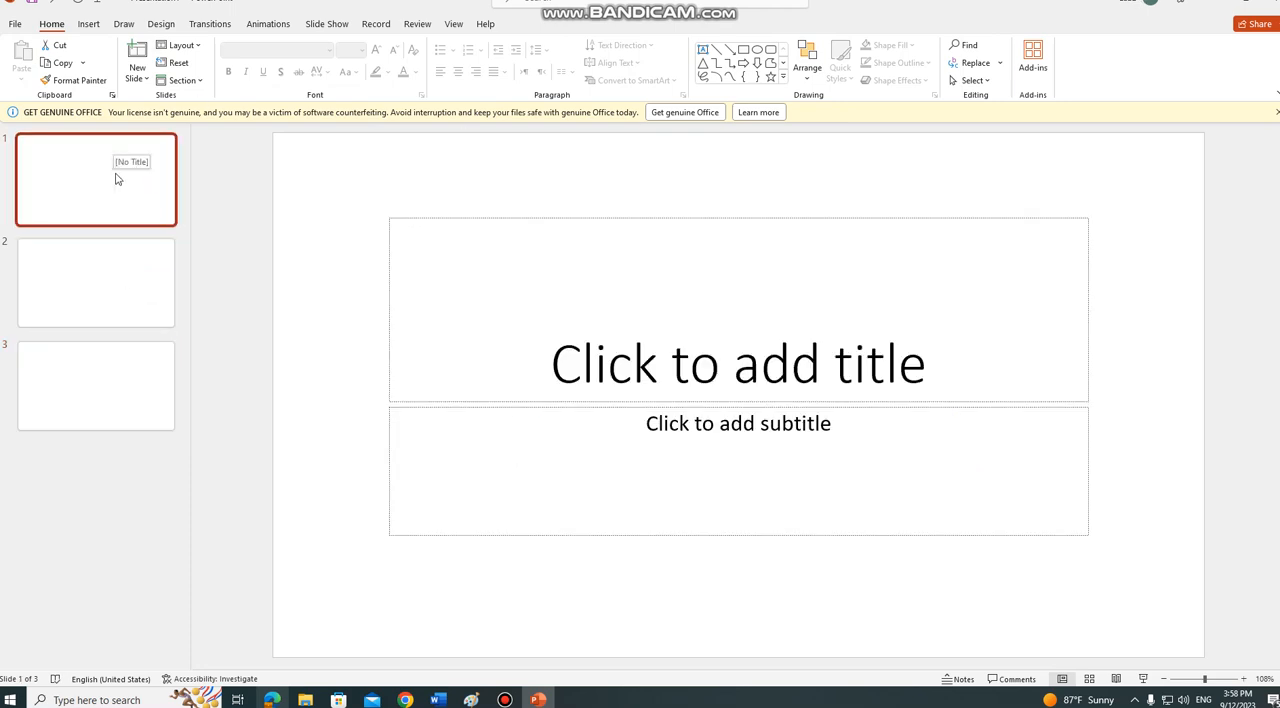
{"action": "left_click", "coordinate": [95, 385]}
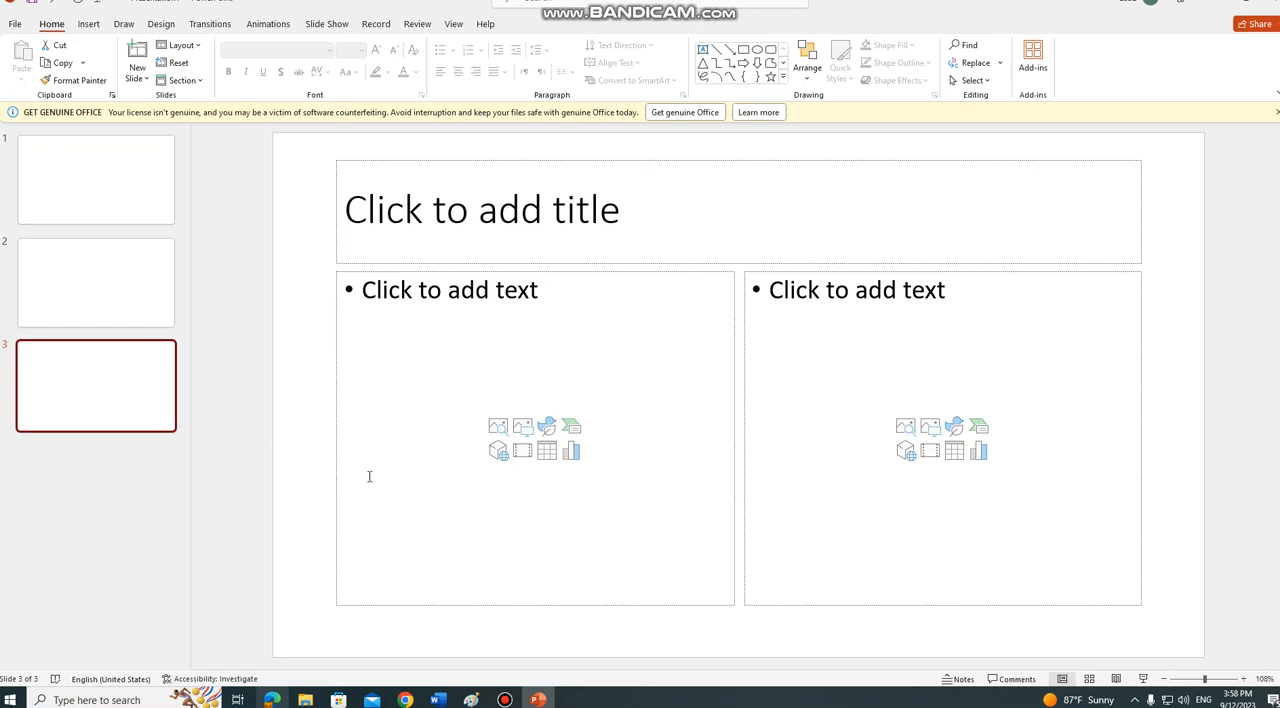
{"action": "left_click", "coordinate": [95, 179]}
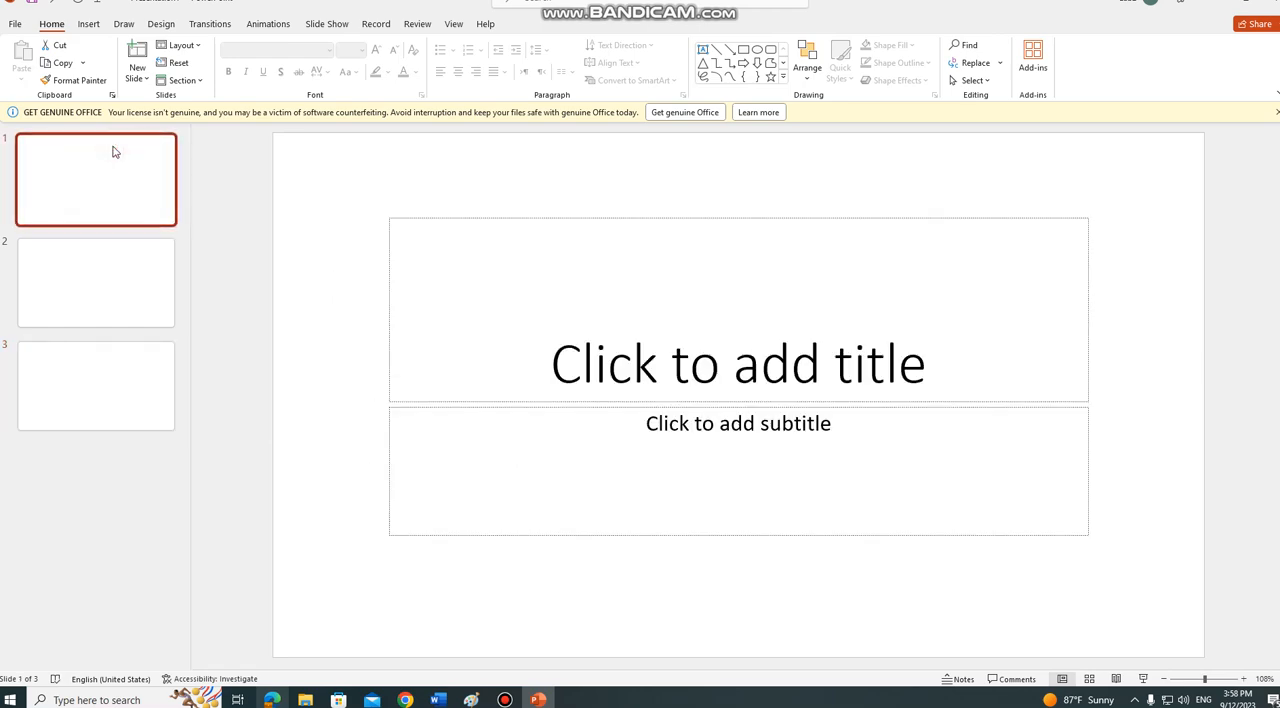
{"action": "left_click", "coordinate": [96, 282]}
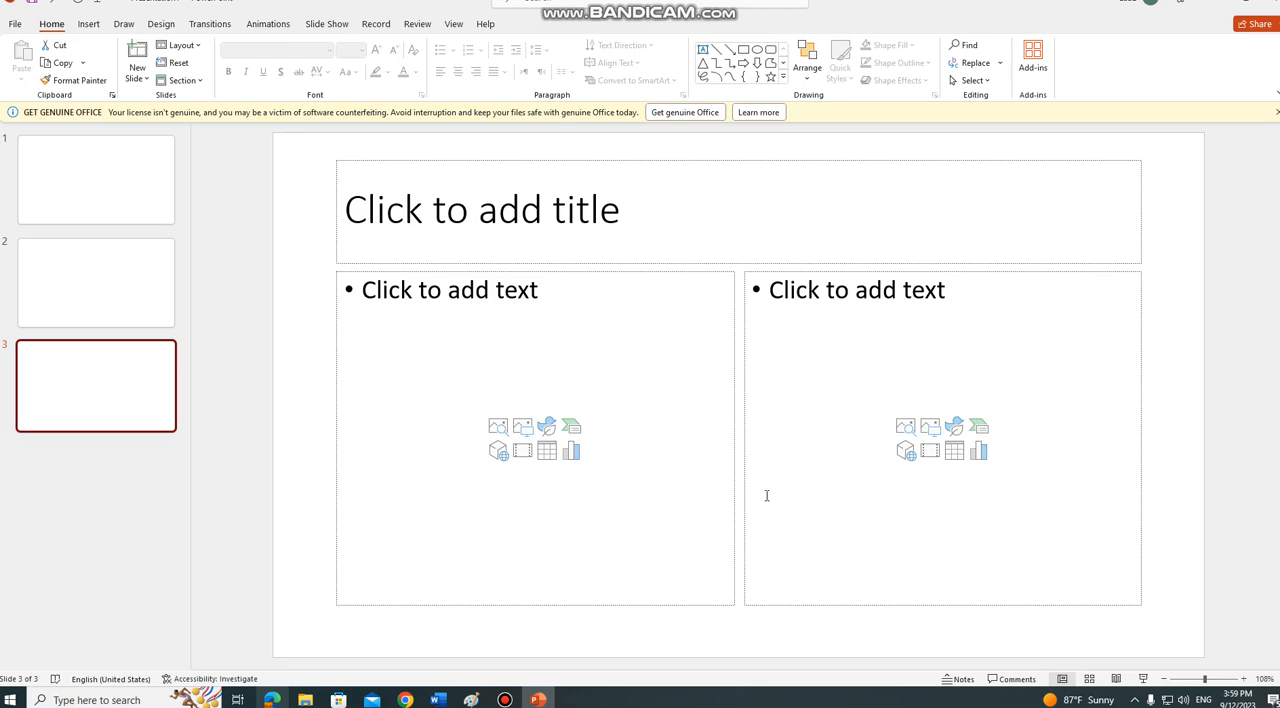
{"action": "left_click", "coordinate": [96, 180]}
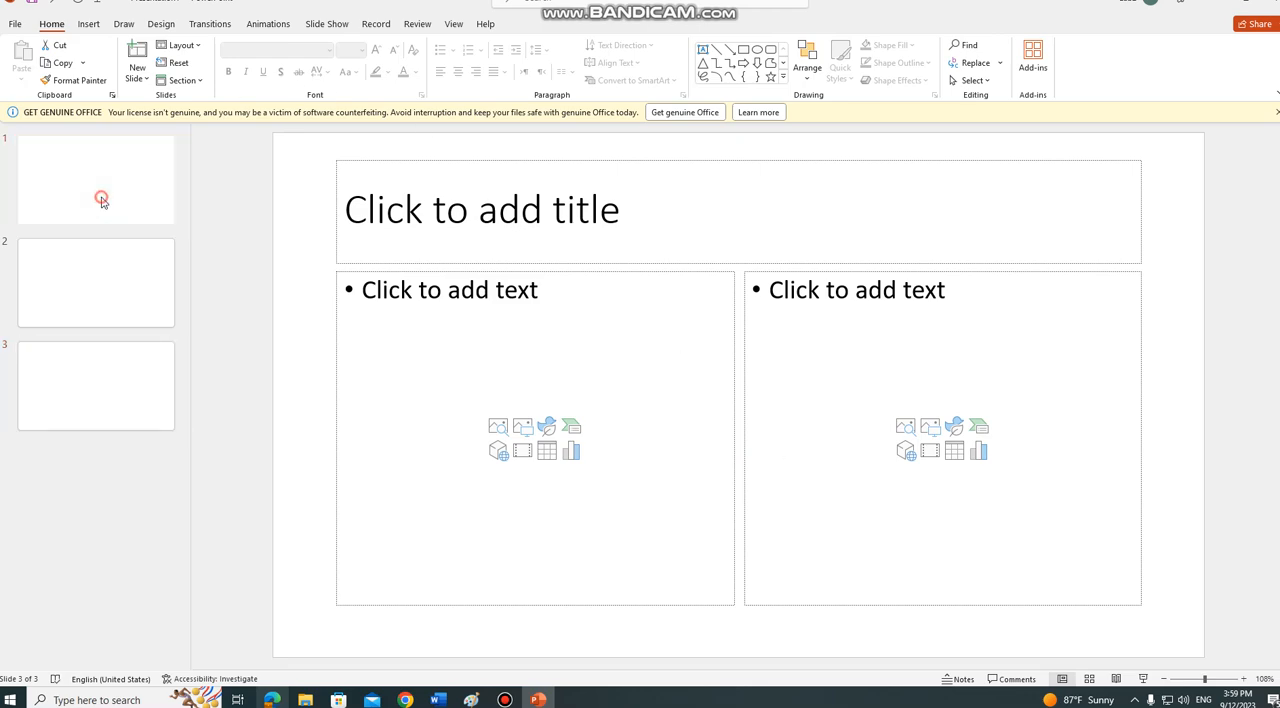
{"action": "left_click", "coordinate": [96, 179]}
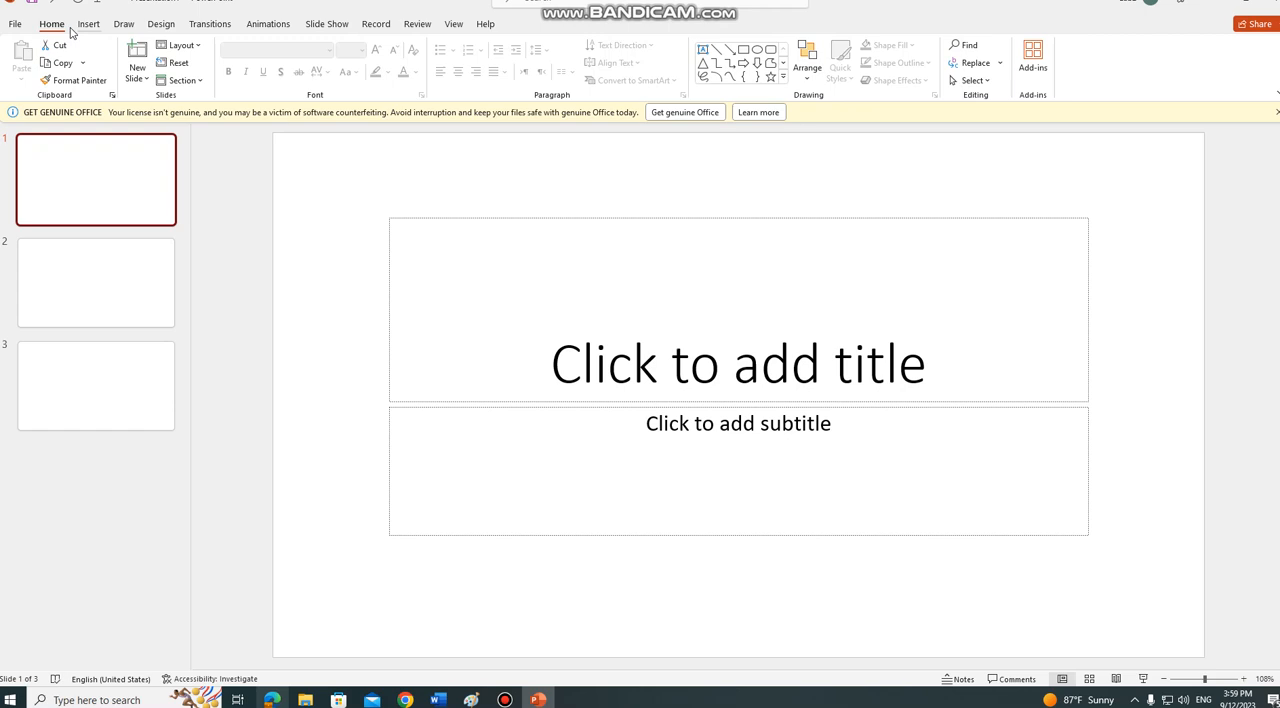
{"action": "left_click", "coordinate": [88, 23]}
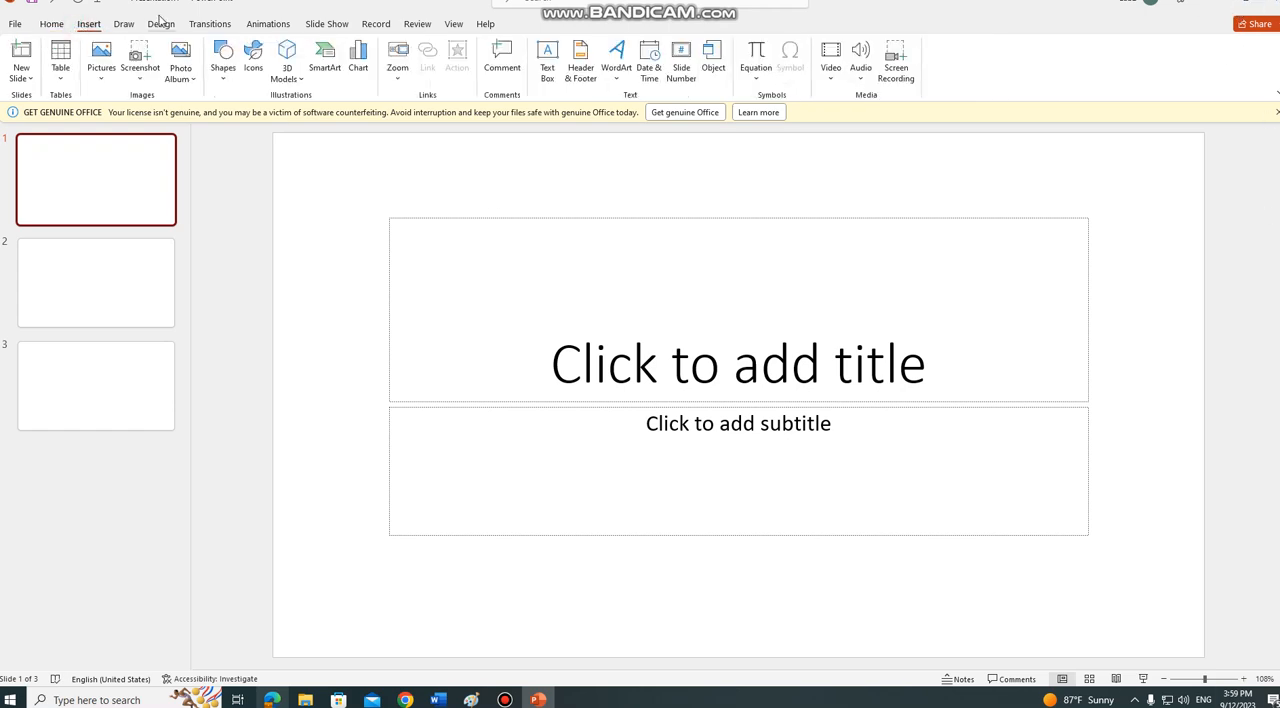
{"action": "left_click", "coordinate": [51, 23]}
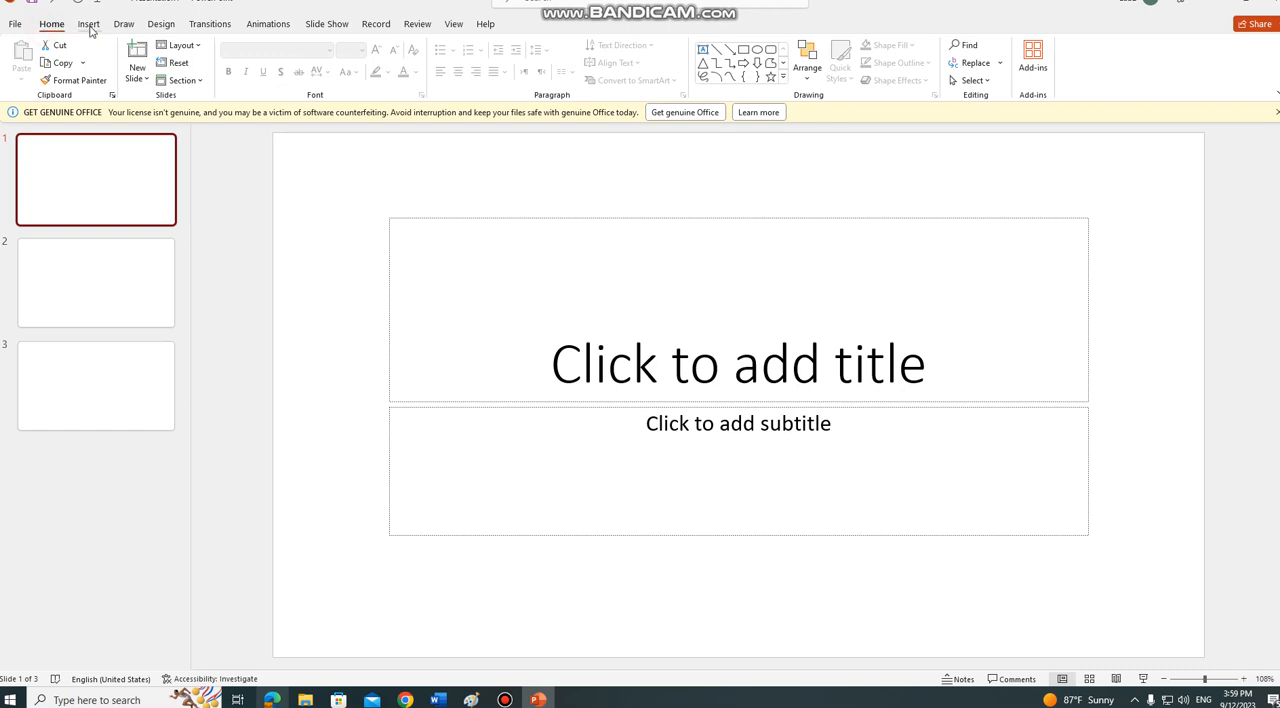
{"action": "left_click", "coordinate": [88, 23]}
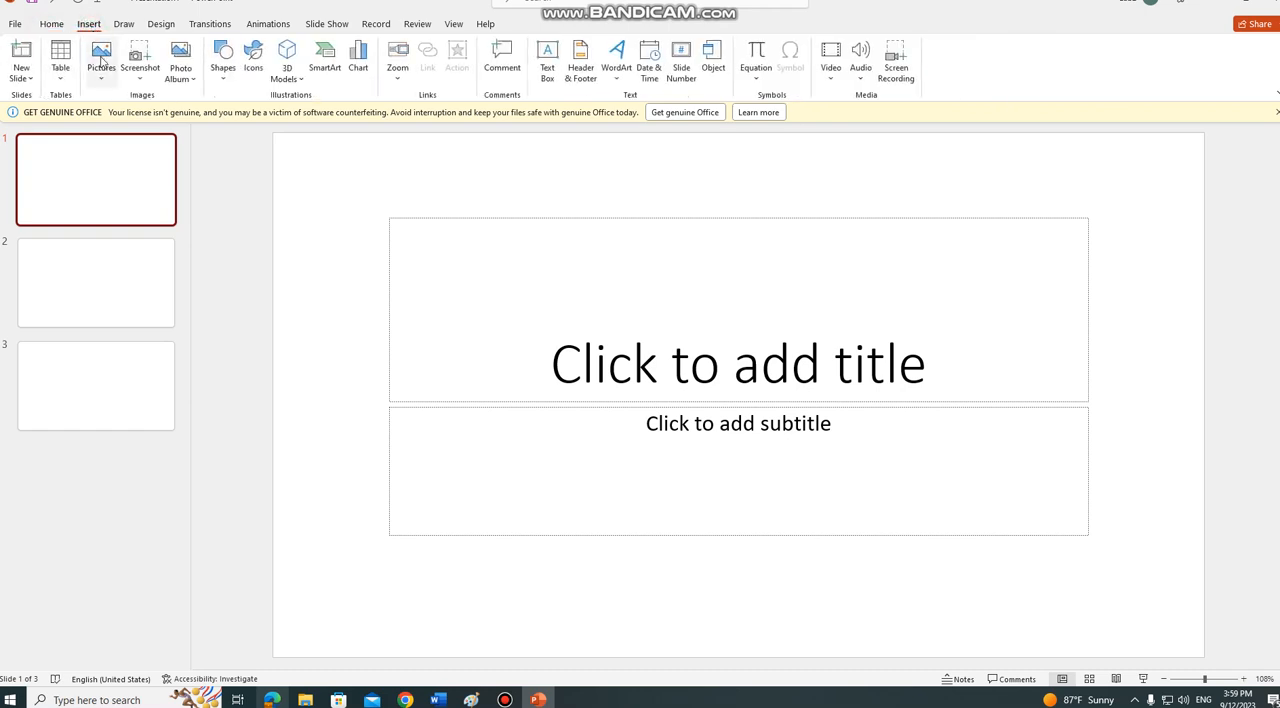
{"action": "mouse_move", "coordinate": [101, 55]}
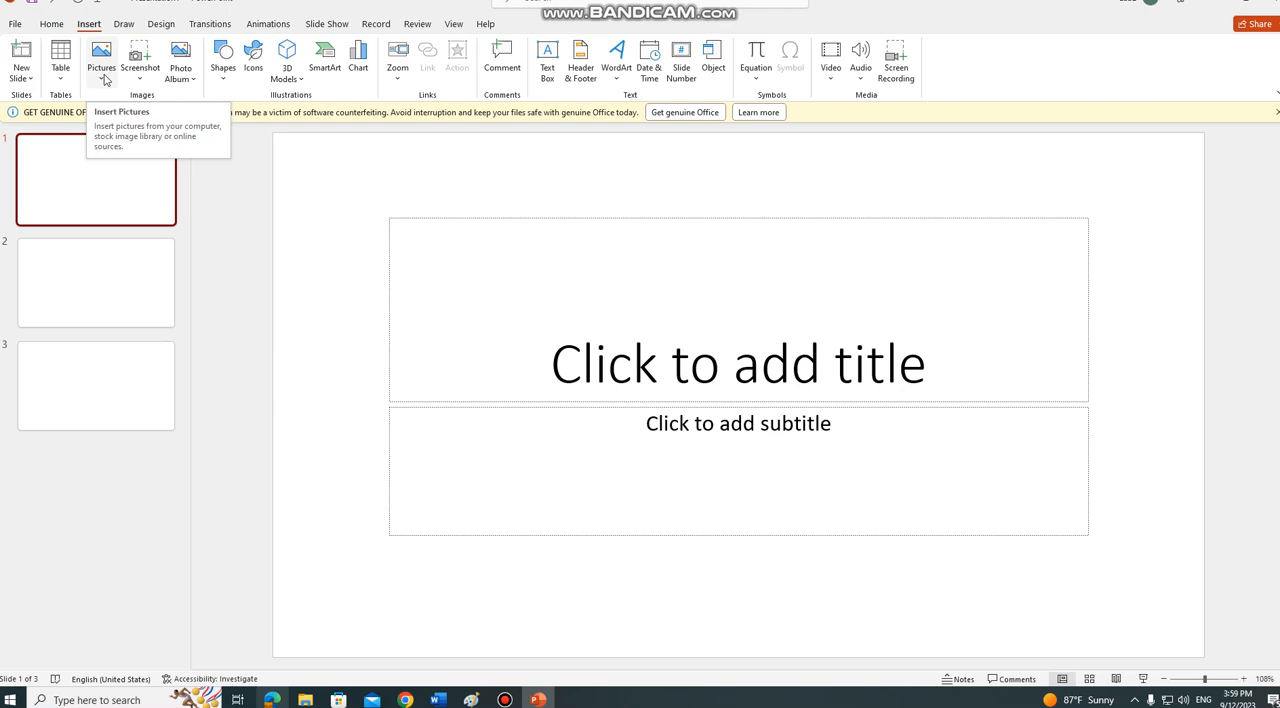
{"action": "left_click", "coordinate": [101, 60]}
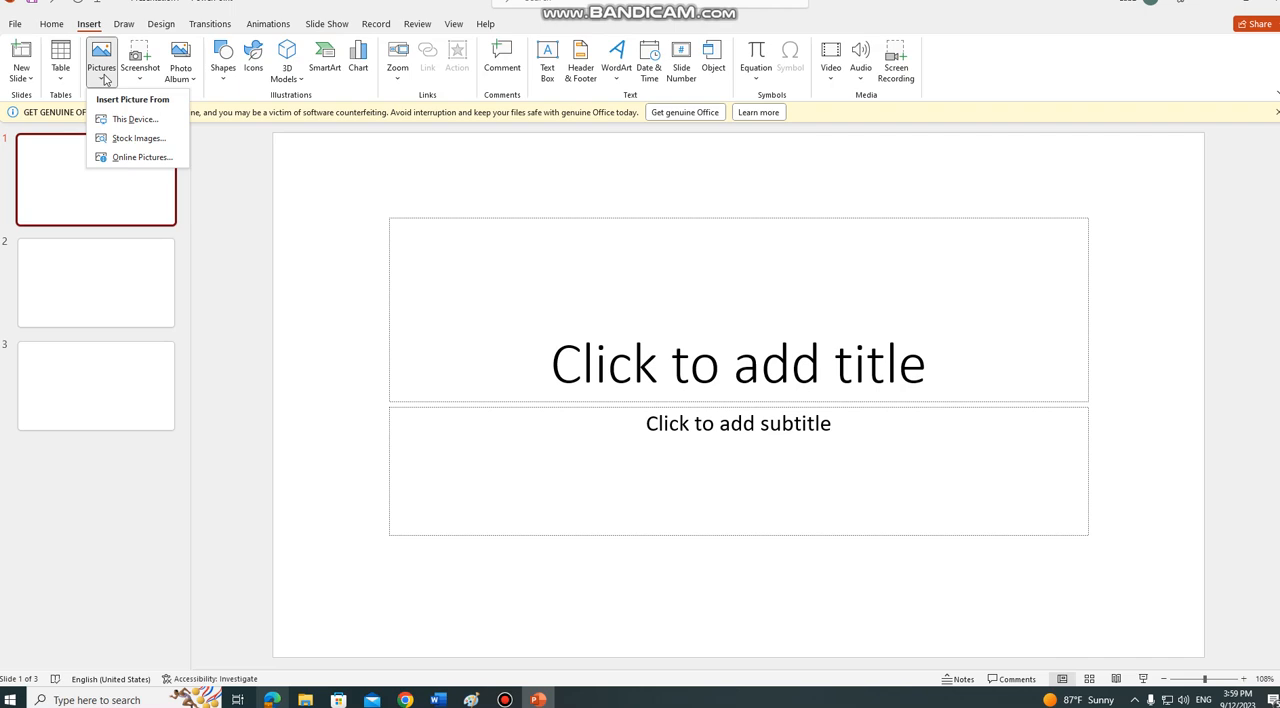
{"action": "mouse_move", "coordinate": [150, 62]}
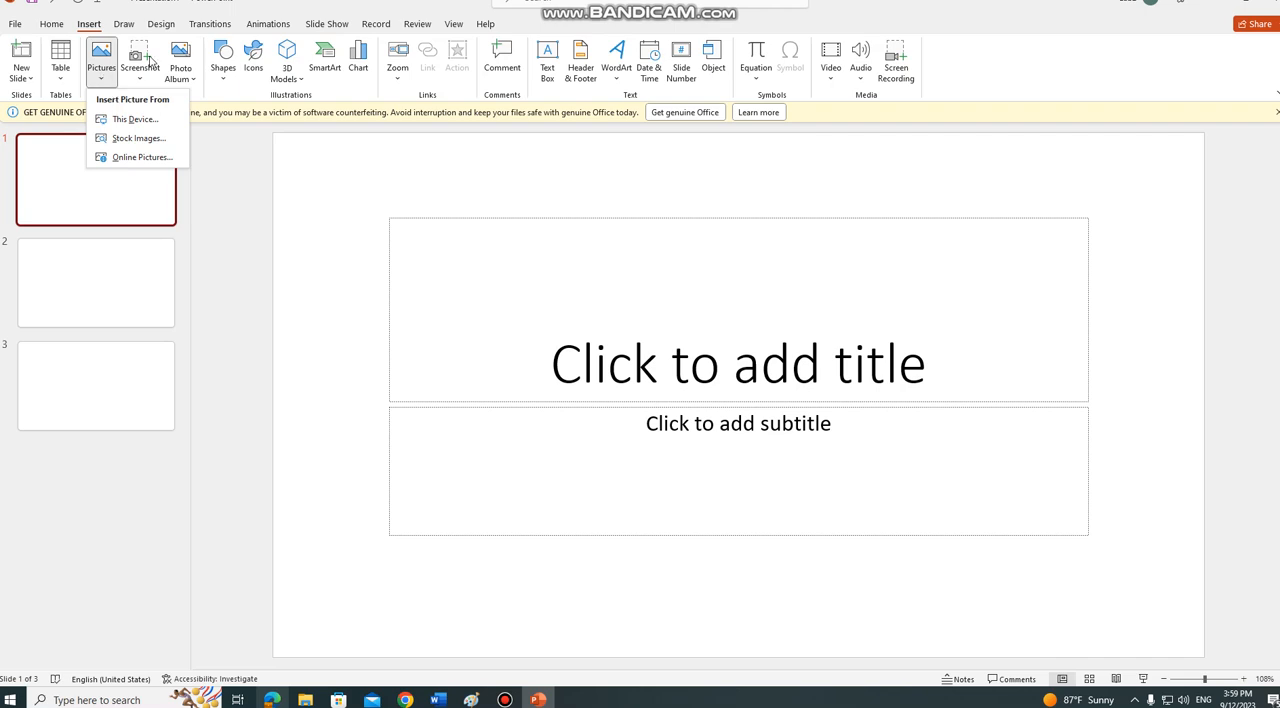
{"action": "mouse_move", "coordinate": [135, 119]}
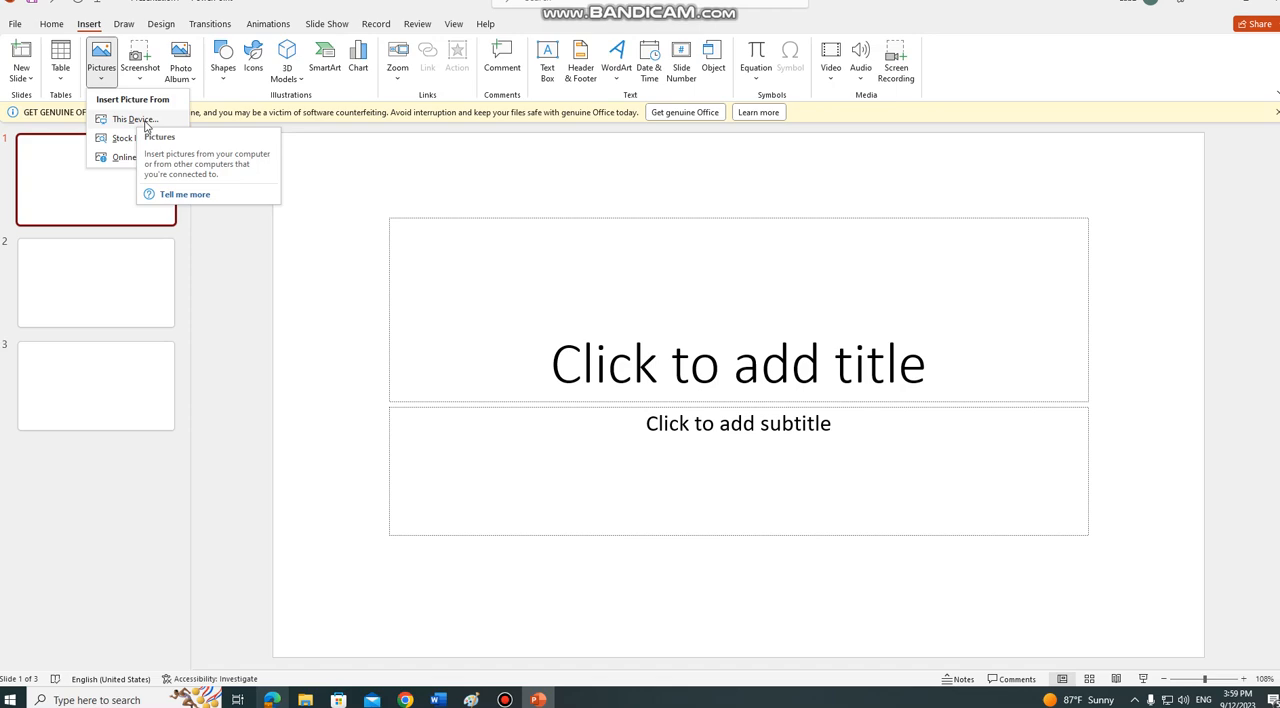
{"action": "left_click", "coordinate": [133, 119]}
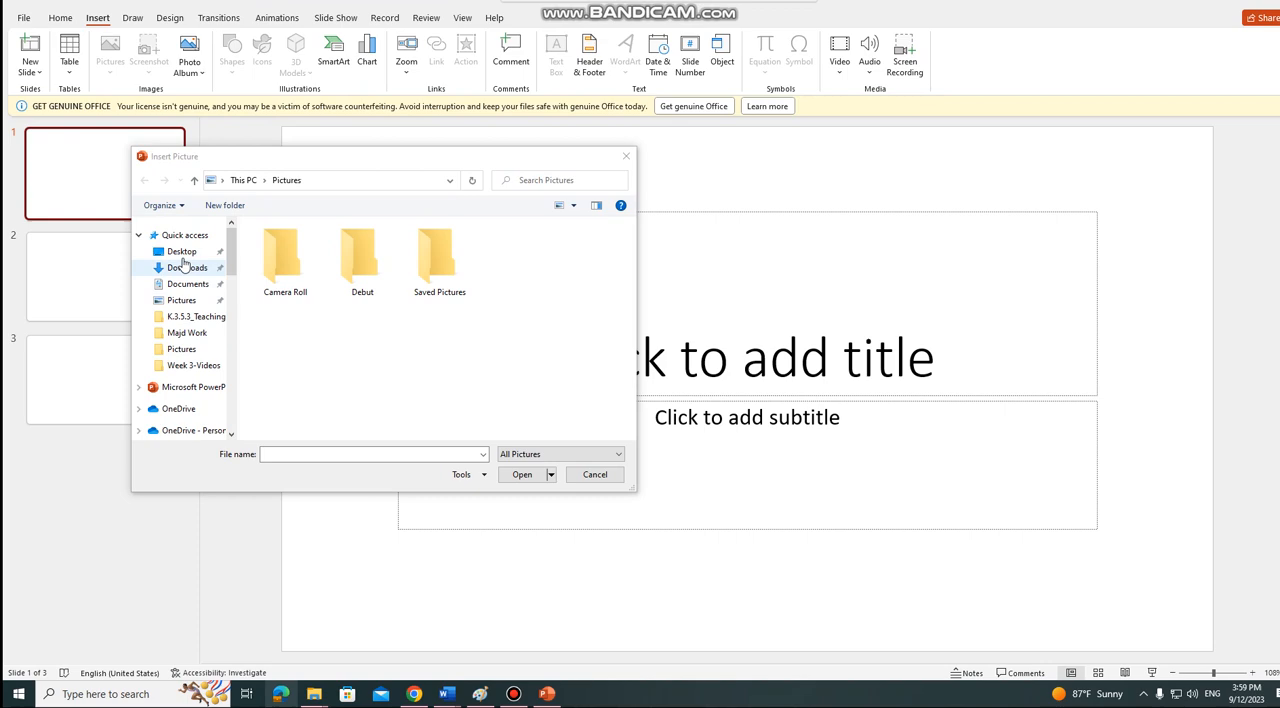
{"action": "left_click", "coordinate": [182, 251]}
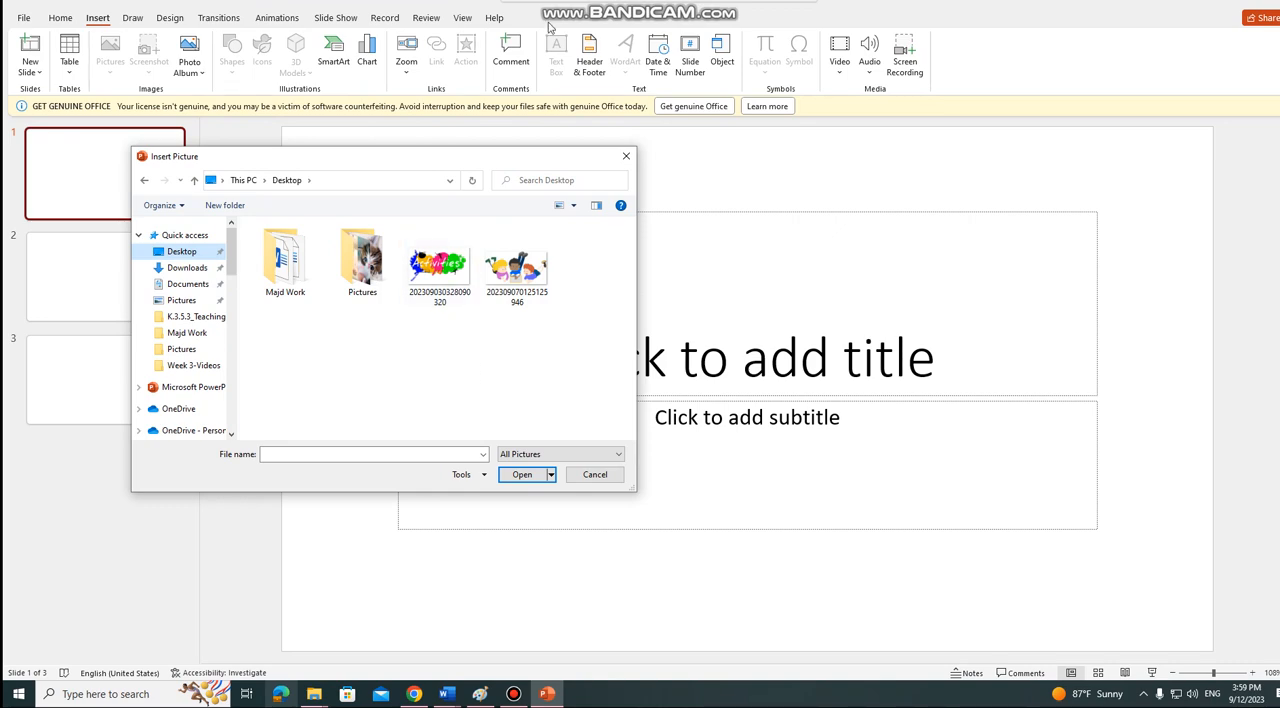
{"action": "double_click", "coordinate": [362, 260]}
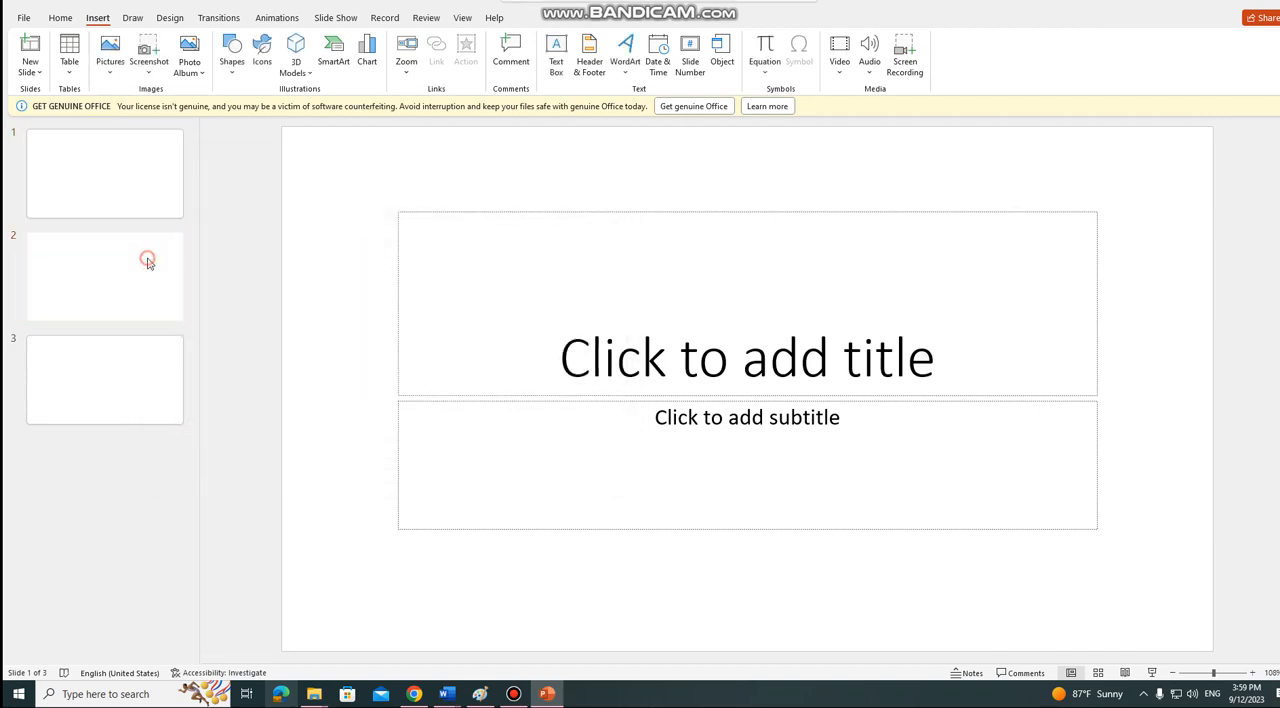
- Insert two-kitten picture 03 from Desktop\Pictures onto slide 2, then select slide 3
{"action": "left_click", "coordinate": [105, 276]}
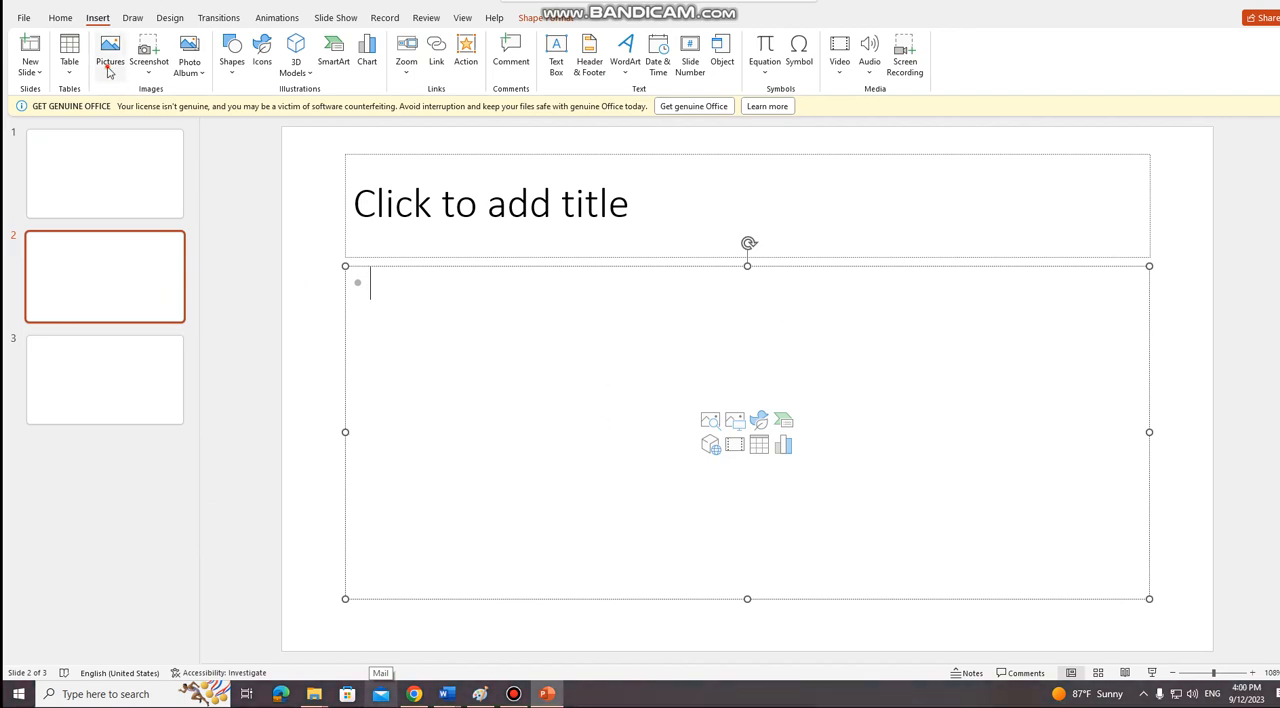
{"action": "left_click", "coordinate": [110, 50]}
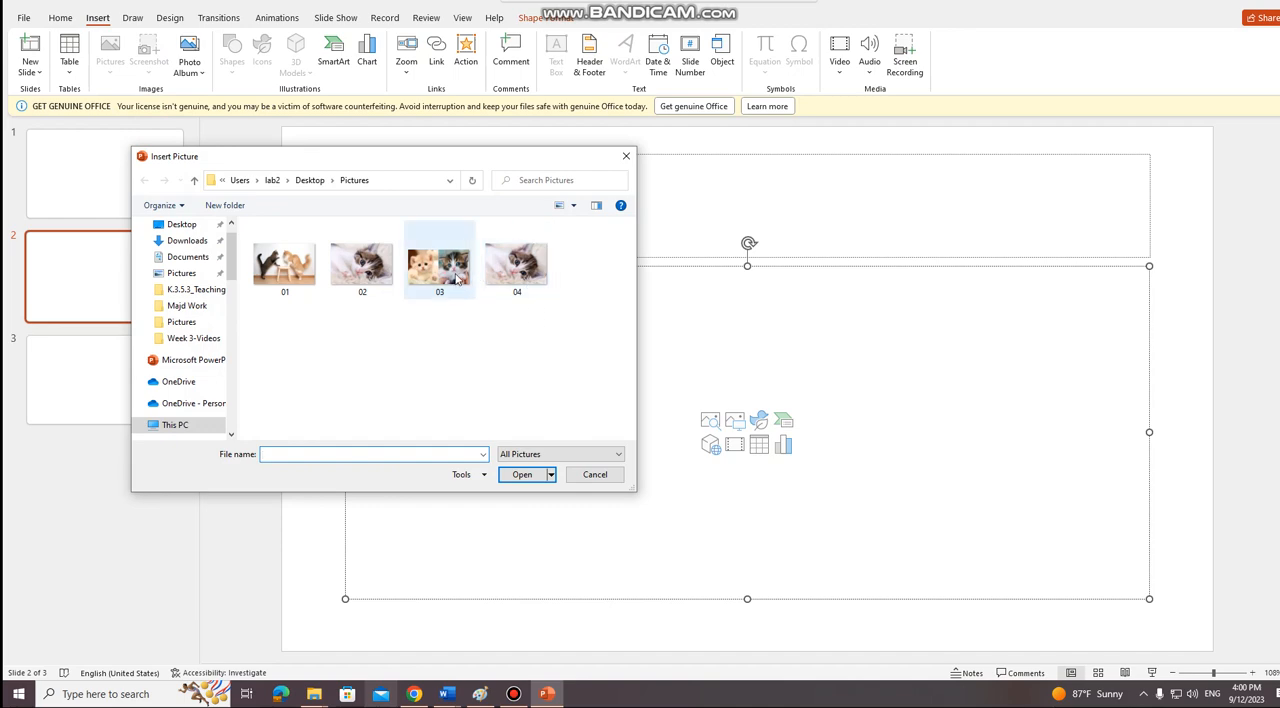
{"action": "left_click", "coordinate": [439, 265]}
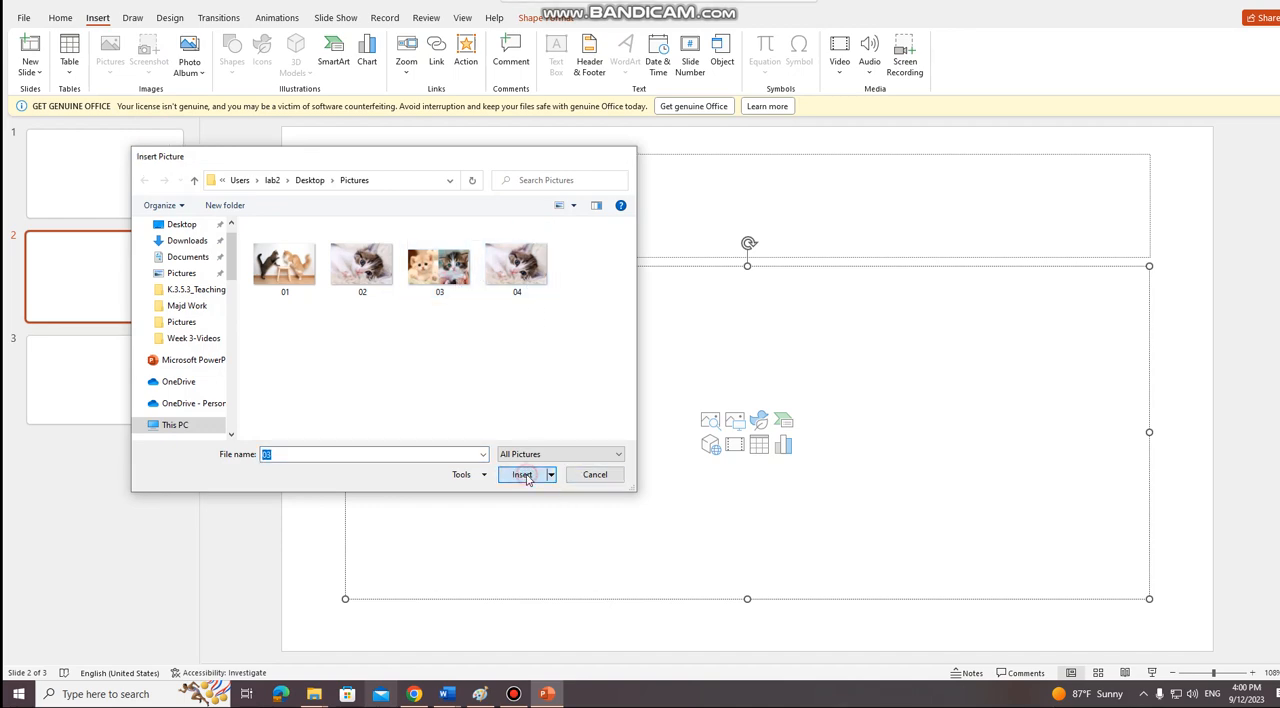
{"action": "left_click", "coordinate": [521, 474]}
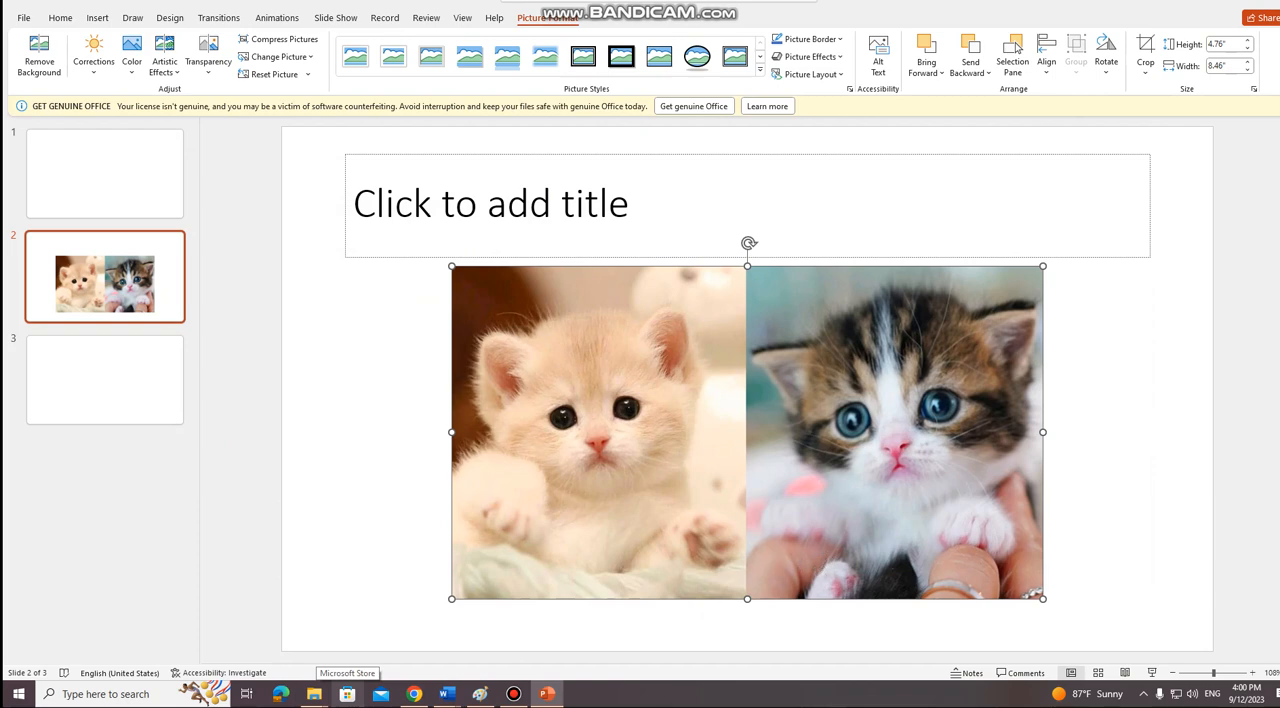
{"action": "mouse_move", "coordinate": [1190, 339]}
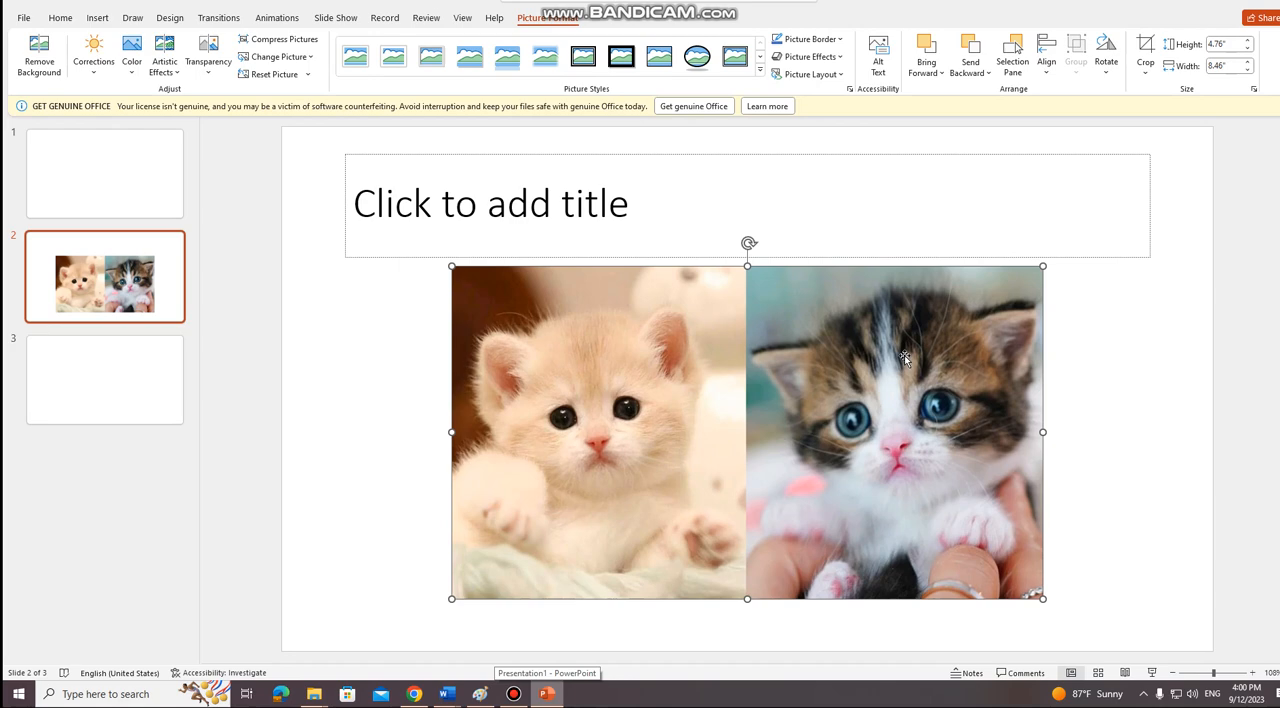
{"action": "mouse_move", "coordinate": [716, 460]}
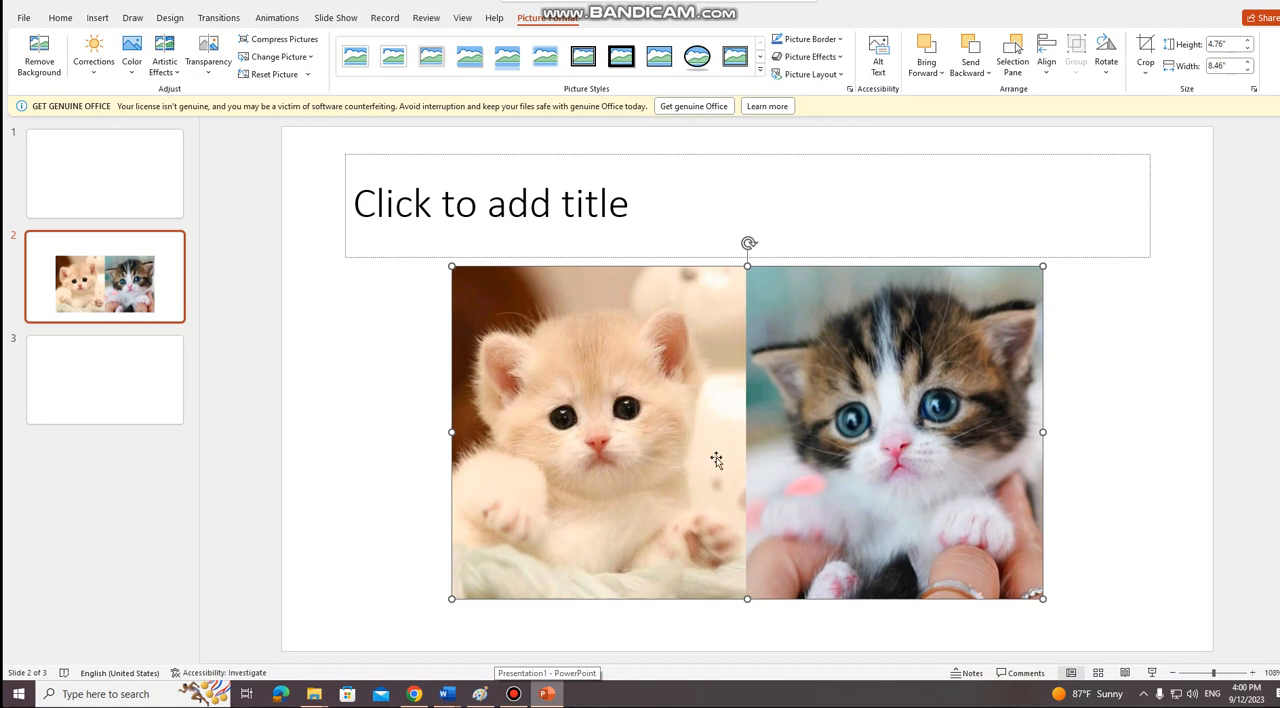
{"action": "left_click", "coordinate": [104, 378]}
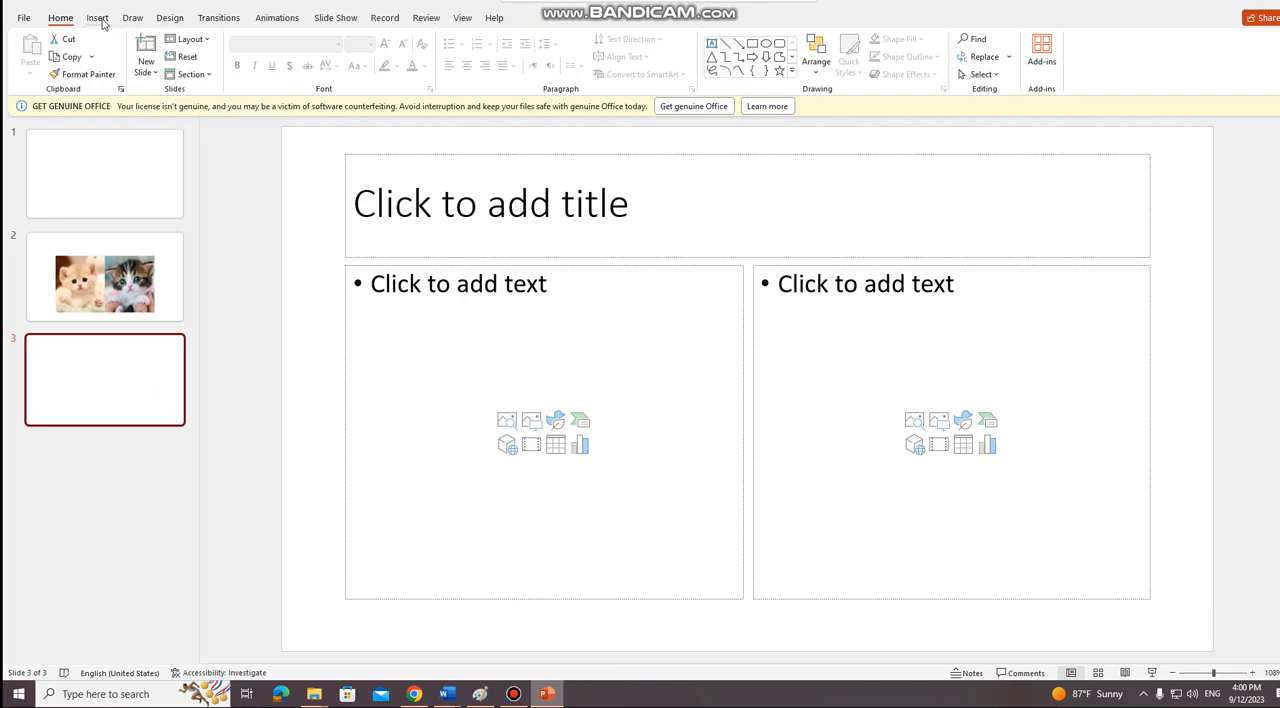
- Insert kitten picture 04 into slide 3's left content placeholder
{"action": "left_click", "coordinate": [97, 17]}
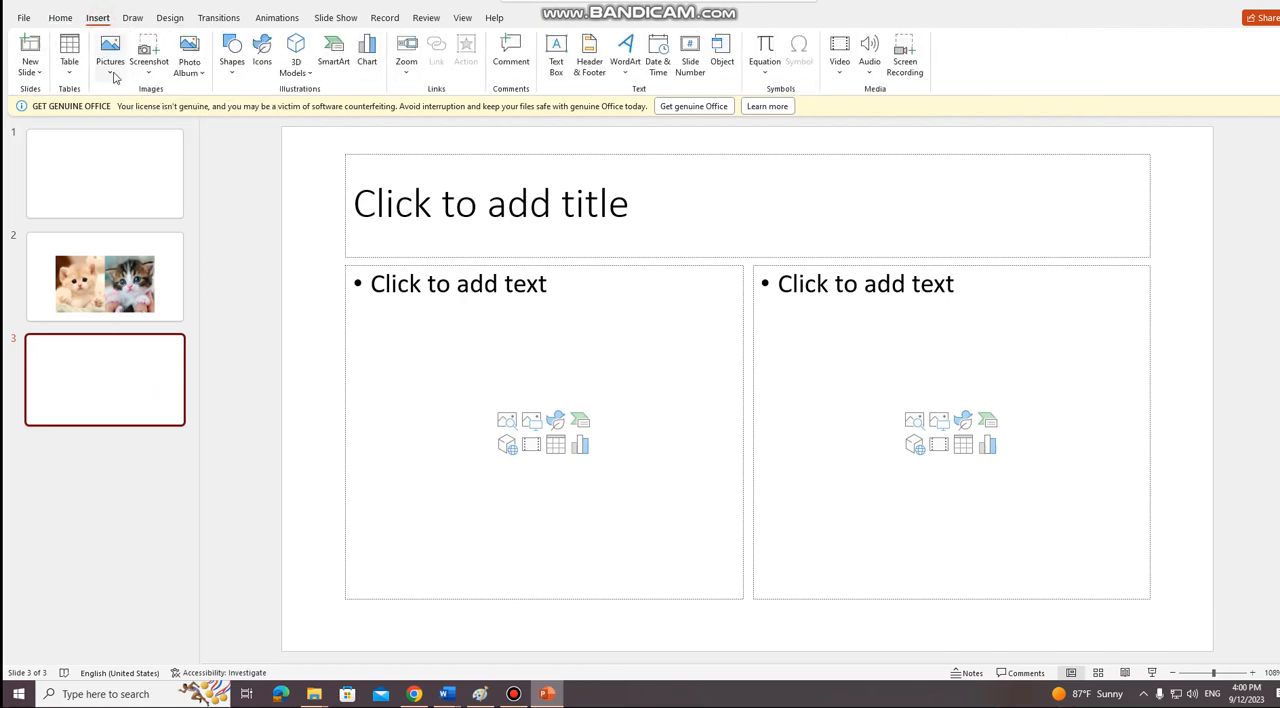
{"action": "left_click", "coordinate": [110, 50]}
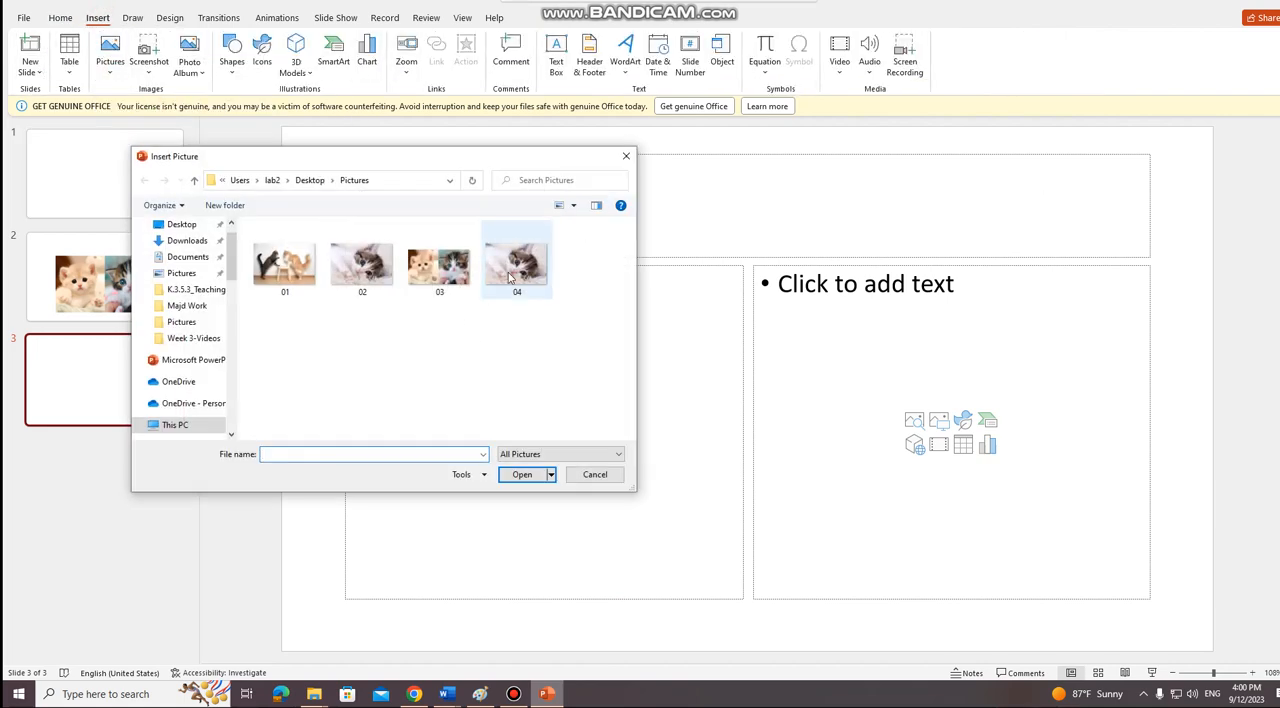
{"action": "left_click", "coordinate": [521, 474]}
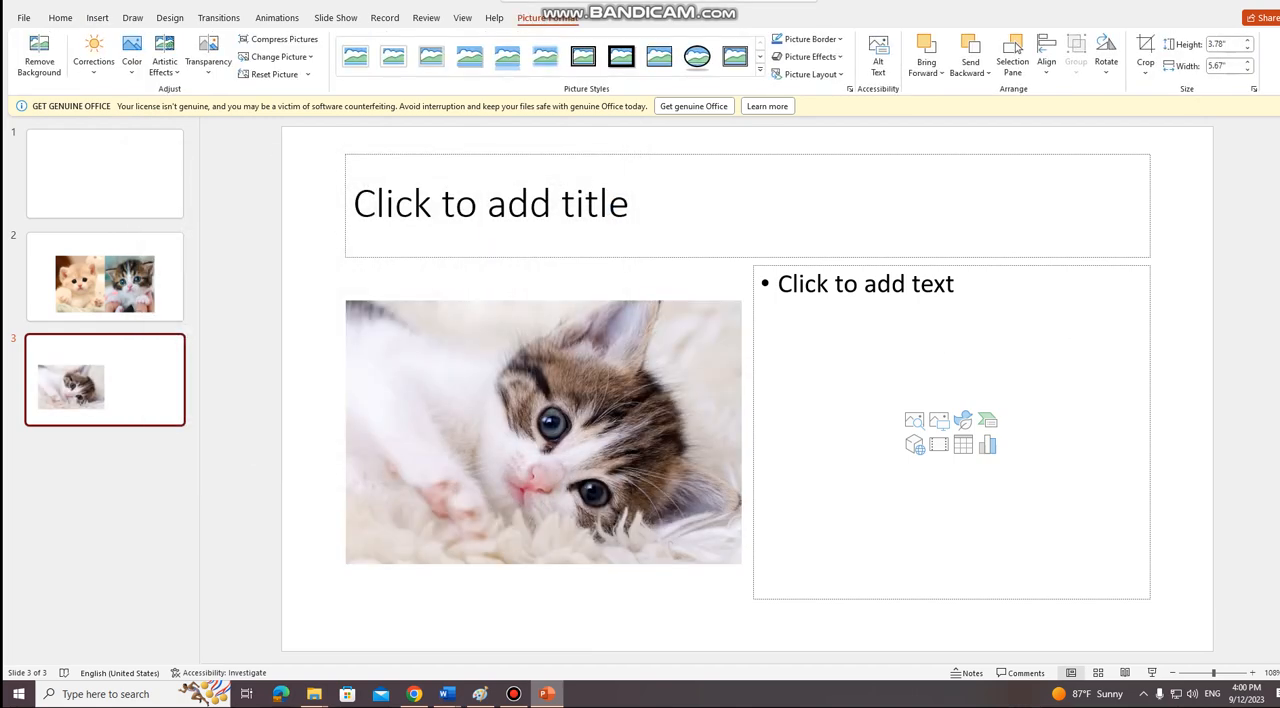
{"action": "mouse_move", "coordinate": [485, 430]}
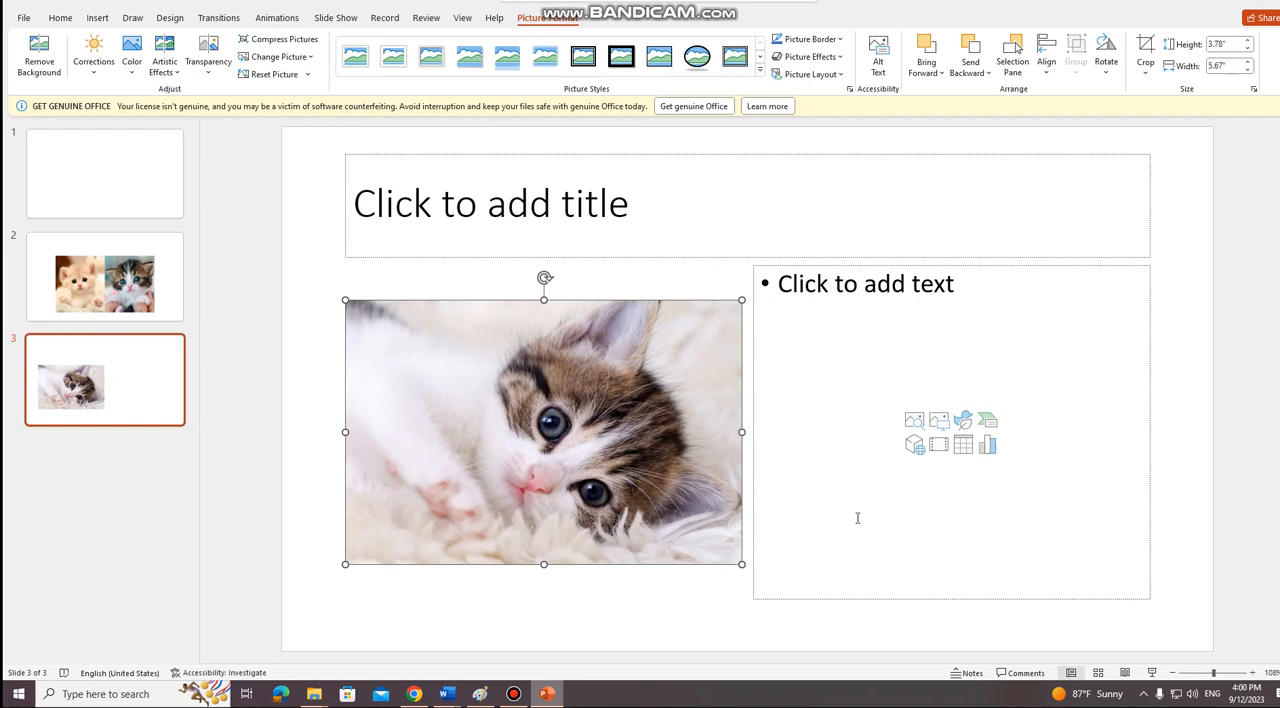
- Insert kitten picture 01 from this device into the right content placeholder
{"action": "left_click", "coordinate": [951, 432]}
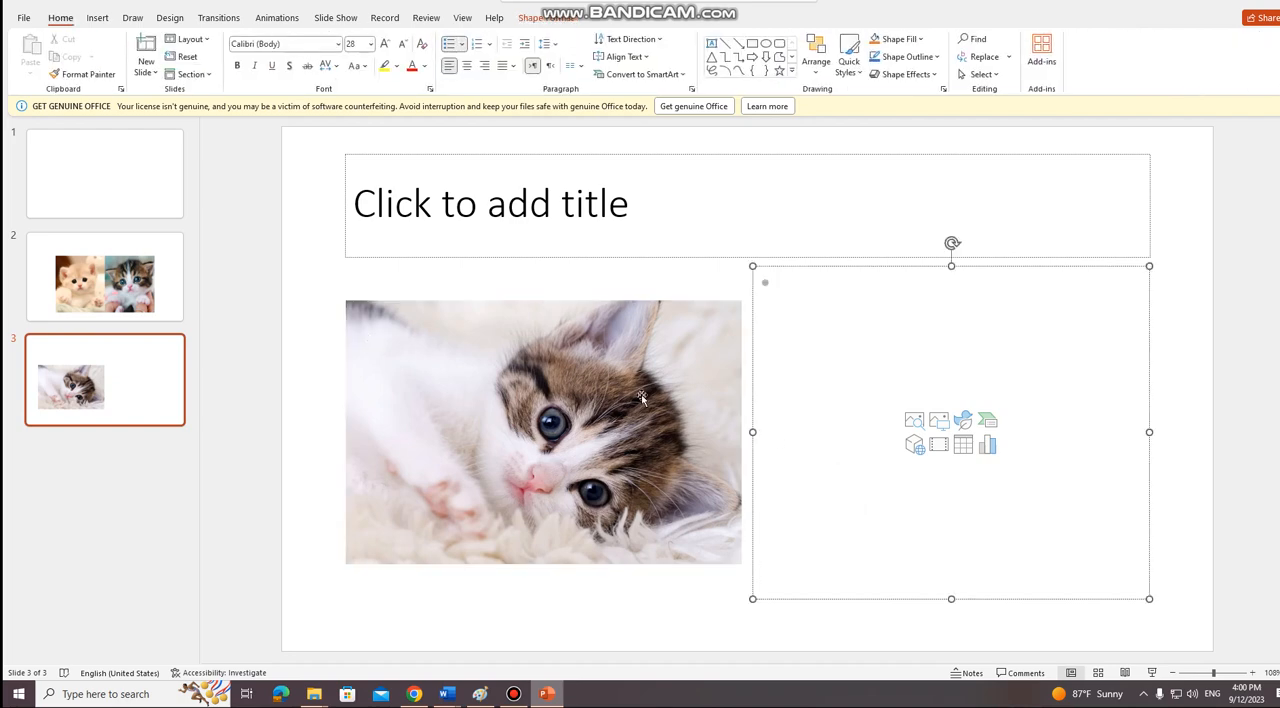
{"action": "left_click", "coordinate": [146, 48]}
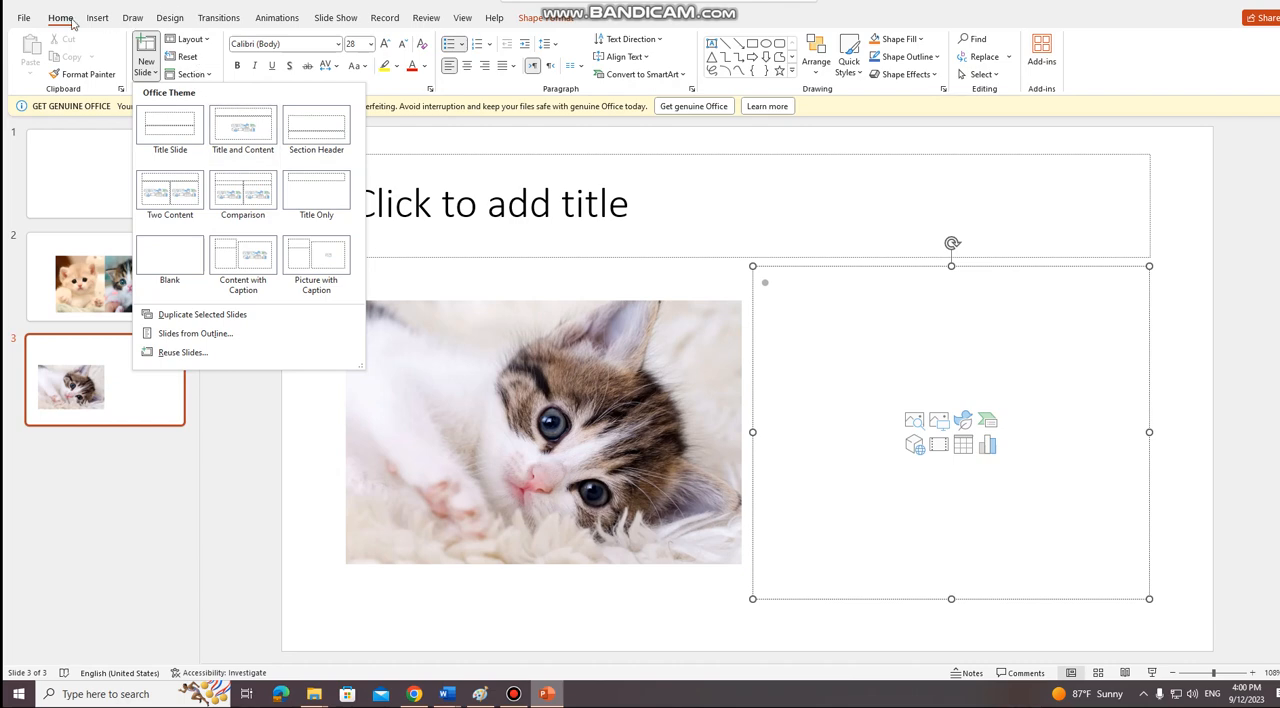
{"action": "left_click", "coordinate": [97, 17]}
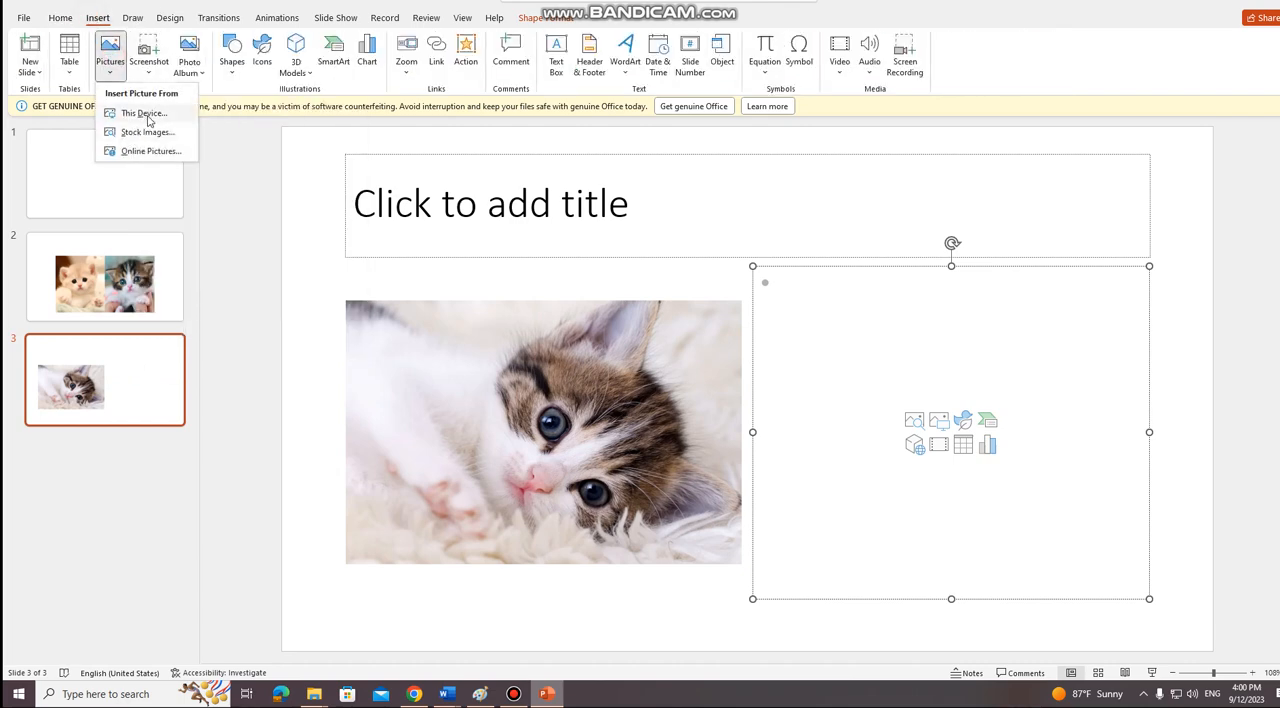
{"action": "left_click", "coordinate": [143, 112]}
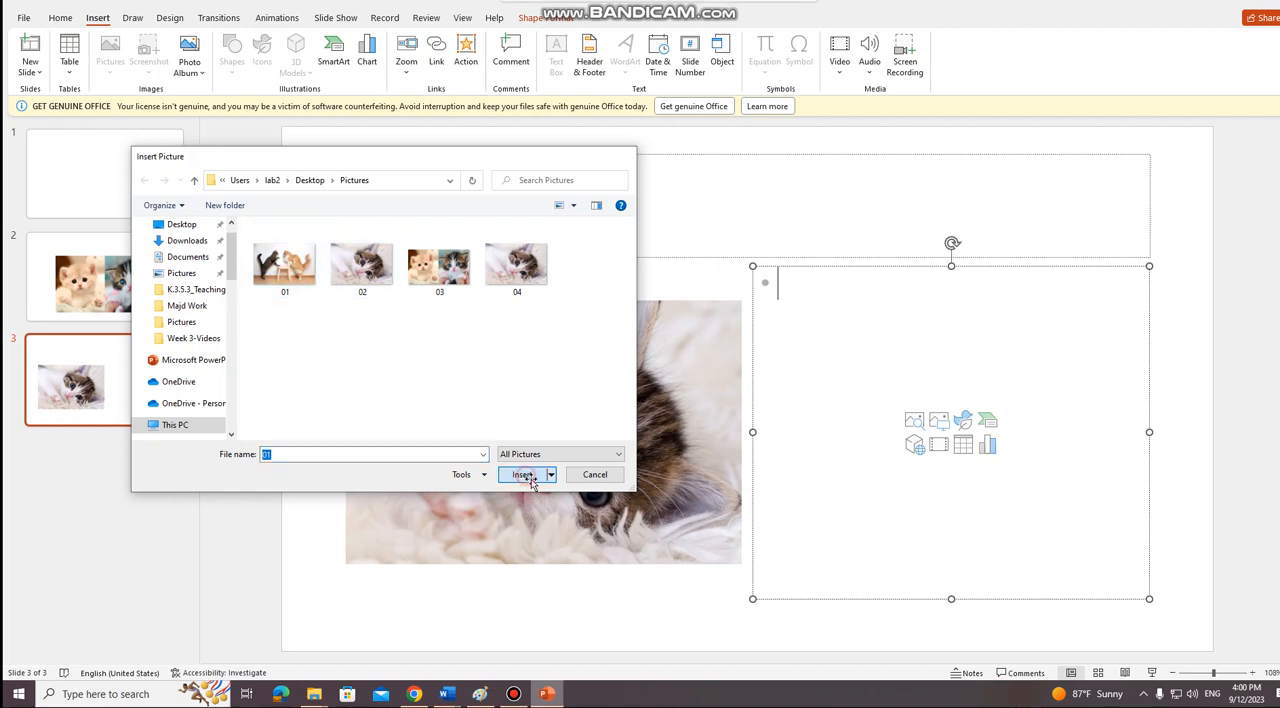
{"action": "left_click", "coordinate": [522, 474]}
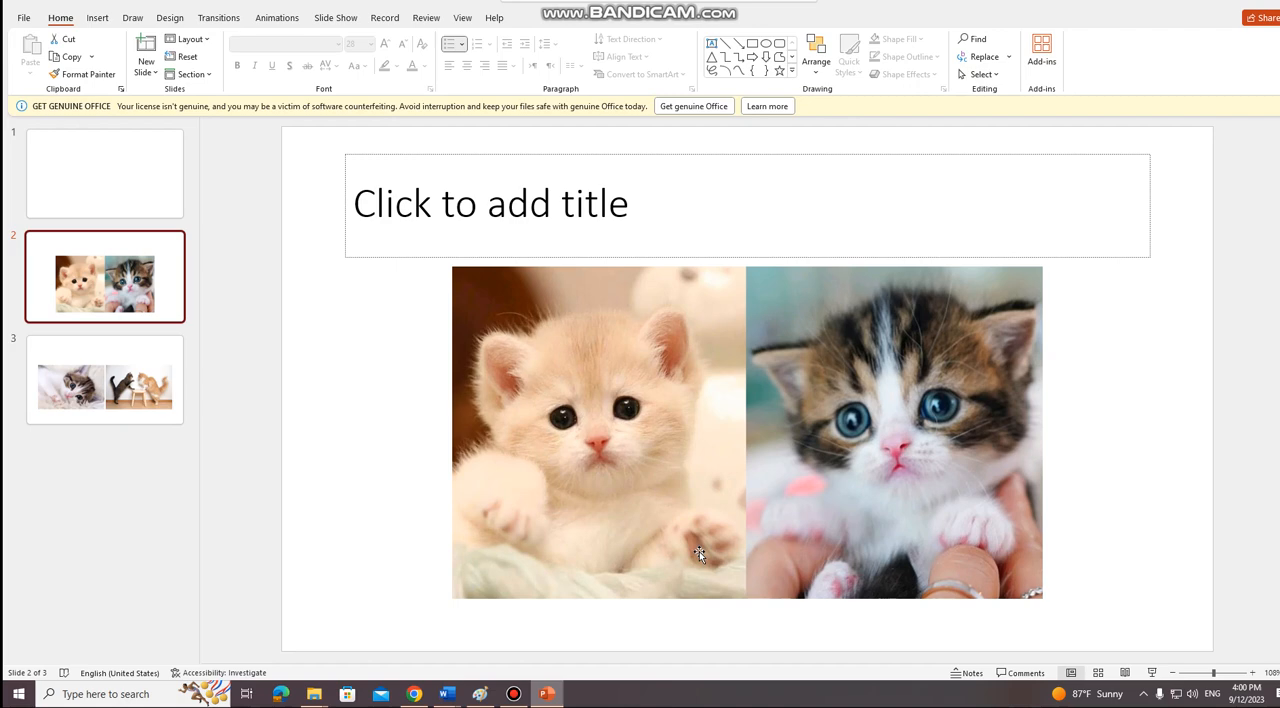
{"action": "mouse_move", "coordinate": [5, 320]}
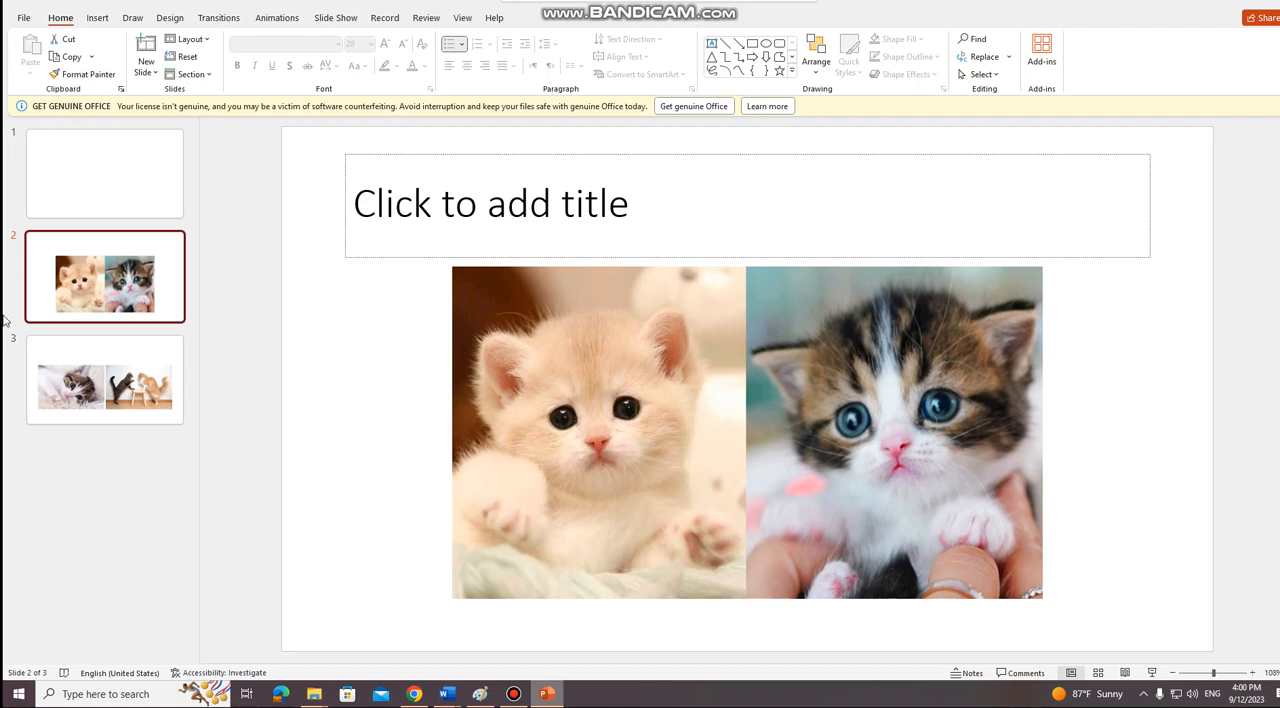
{"action": "mouse_move", "coordinate": [920, 501]}
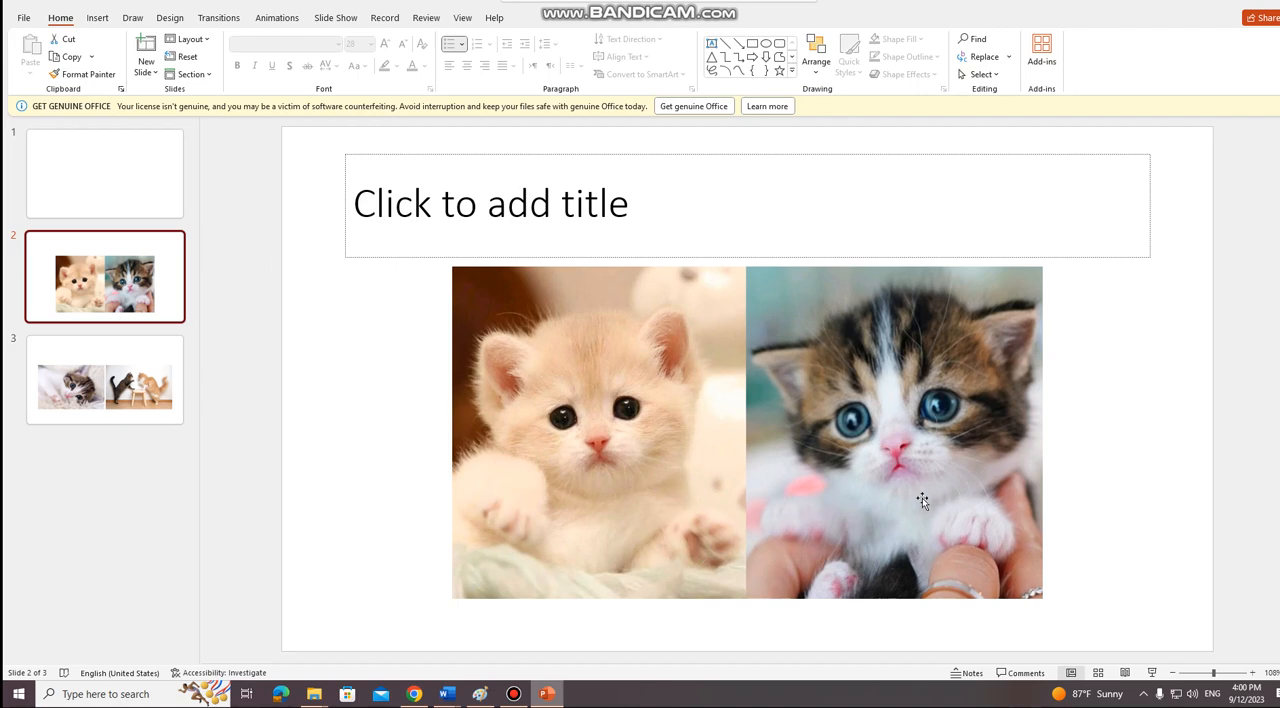
{"action": "left_click", "coordinate": [920, 500]}
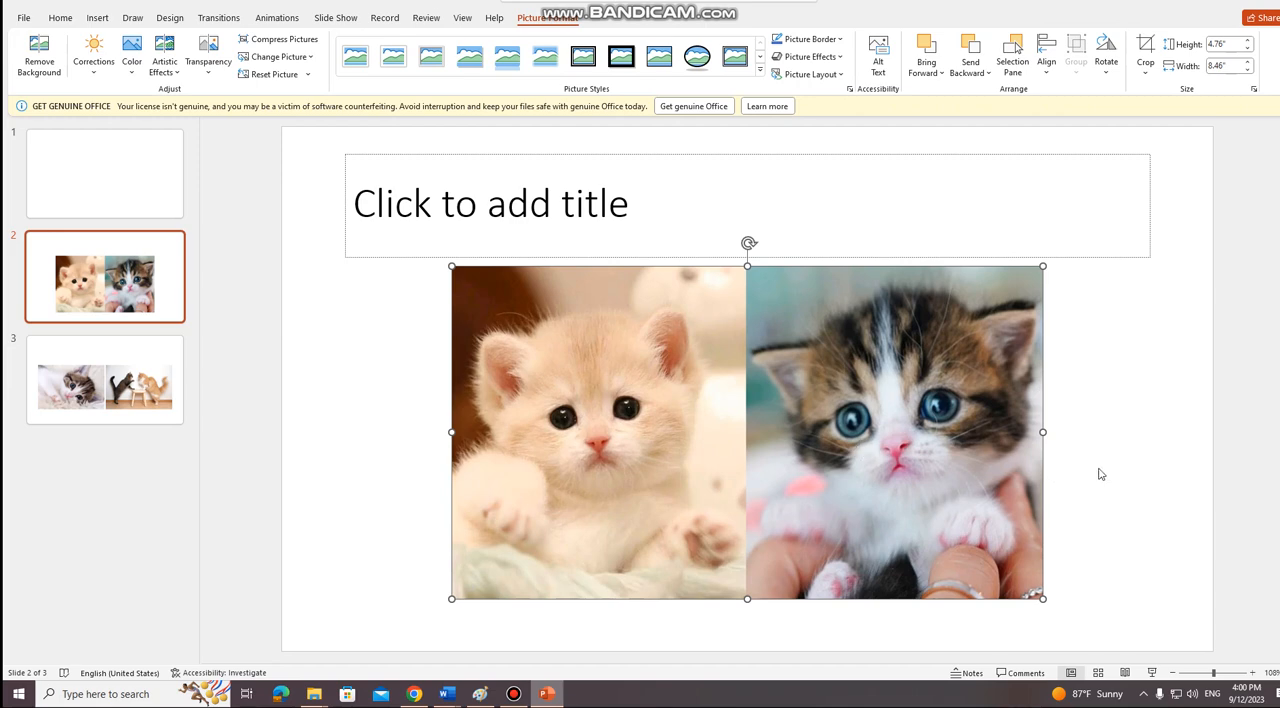
{"action": "mouse_move", "coordinate": [905, 422]}
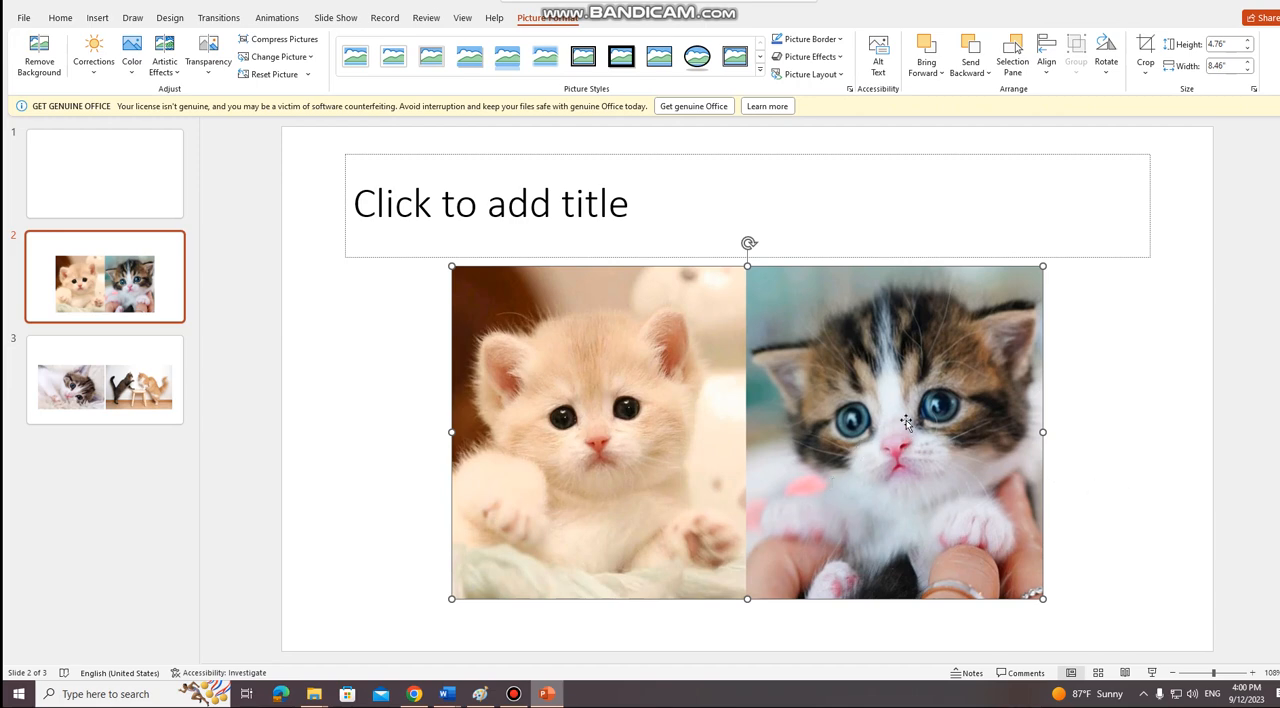
{"action": "mouse_move", "coordinate": [603, 123]}
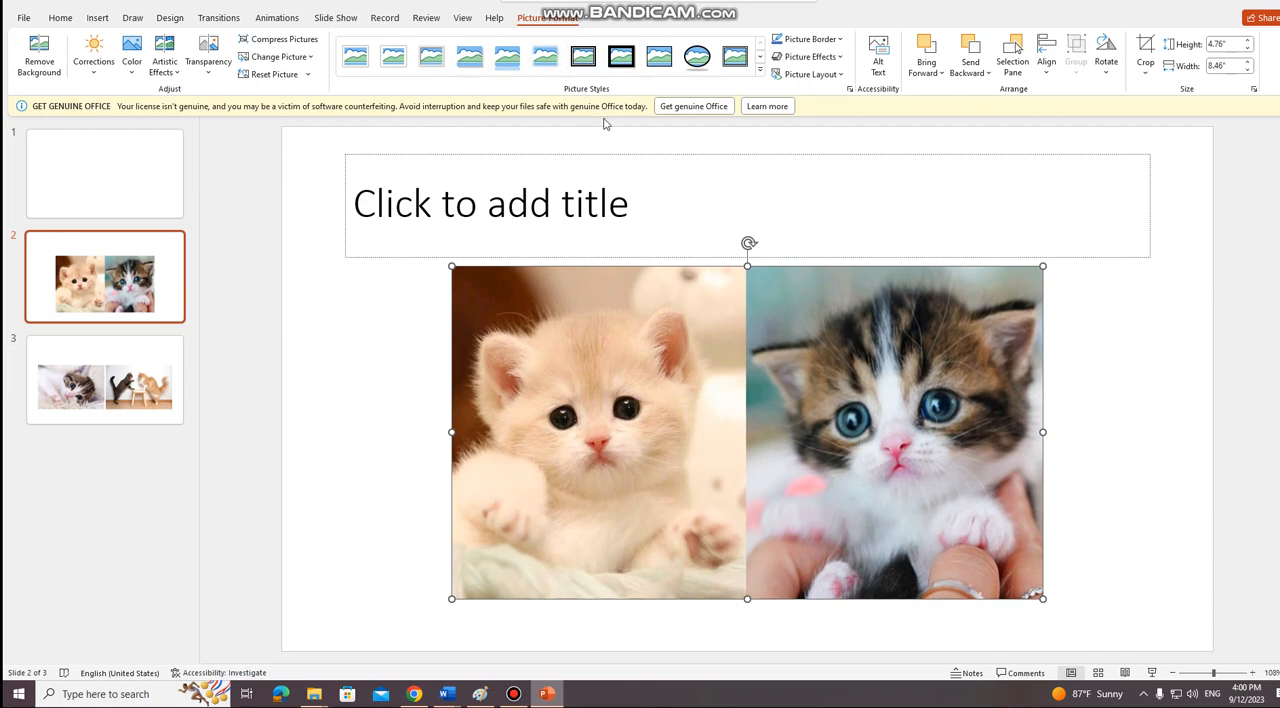
{"action": "mouse_move", "coordinate": [760, 75]}
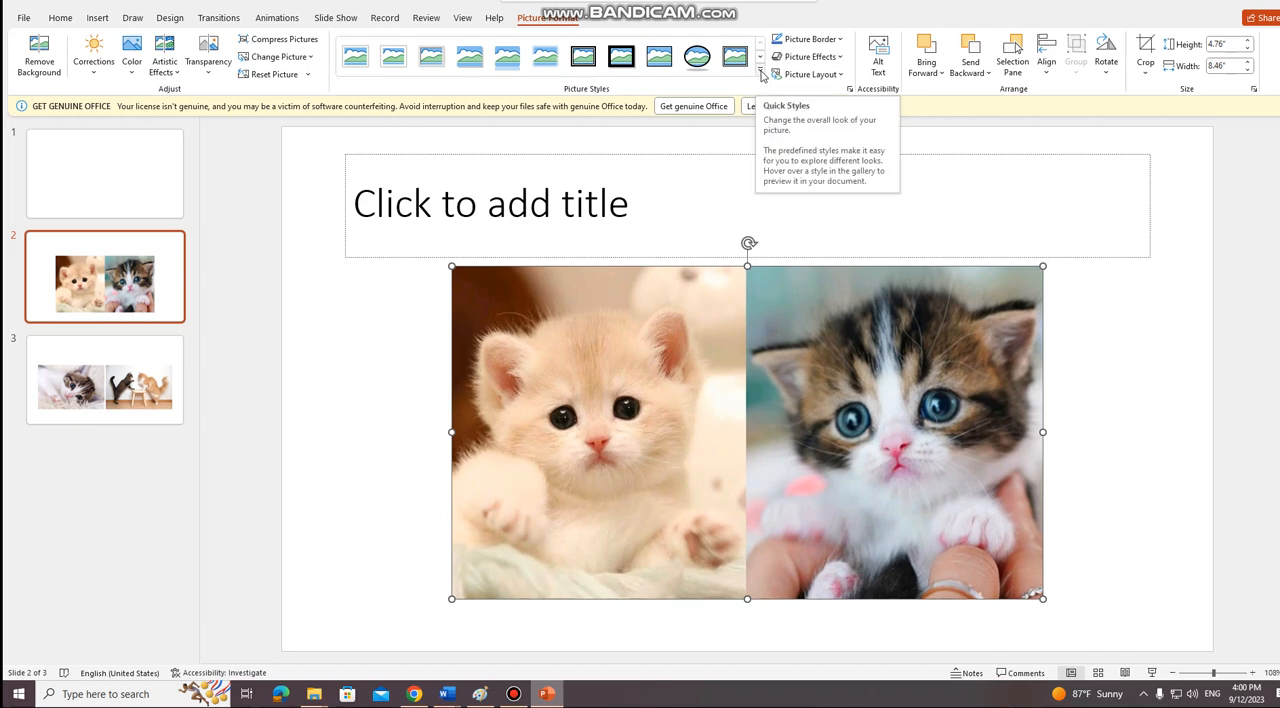
- Preview picture styles and apply a thin black frame style to the two-kitten picture
{"action": "left_click", "coordinate": [760, 74]}
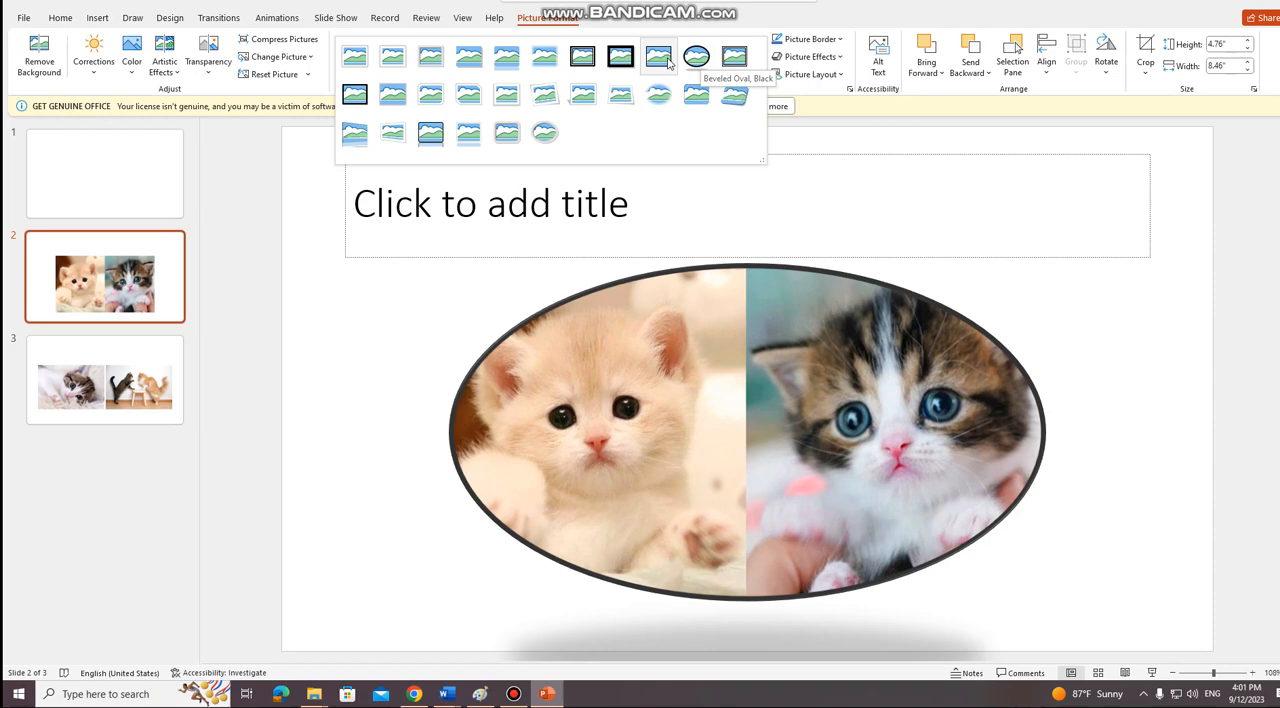
{"action": "left_click", "coordinate": [620, 56]}
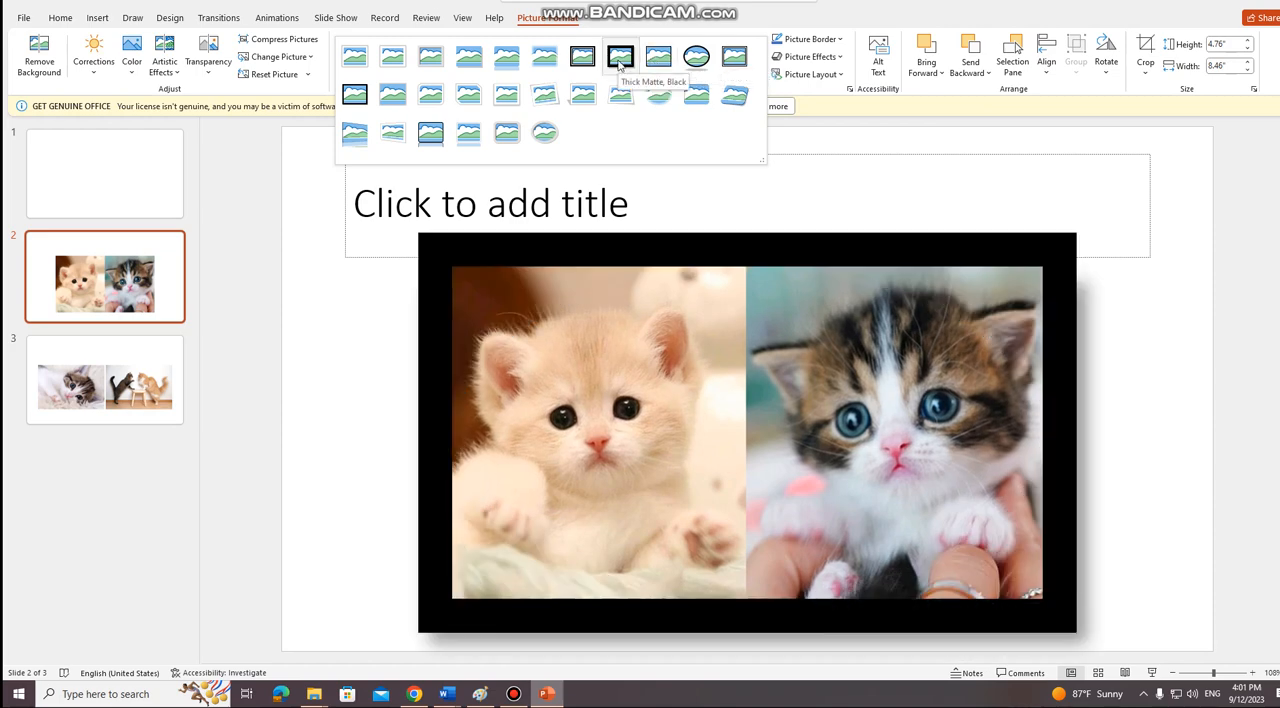
{"action": "left_click", "coordinate": [697, 57]}
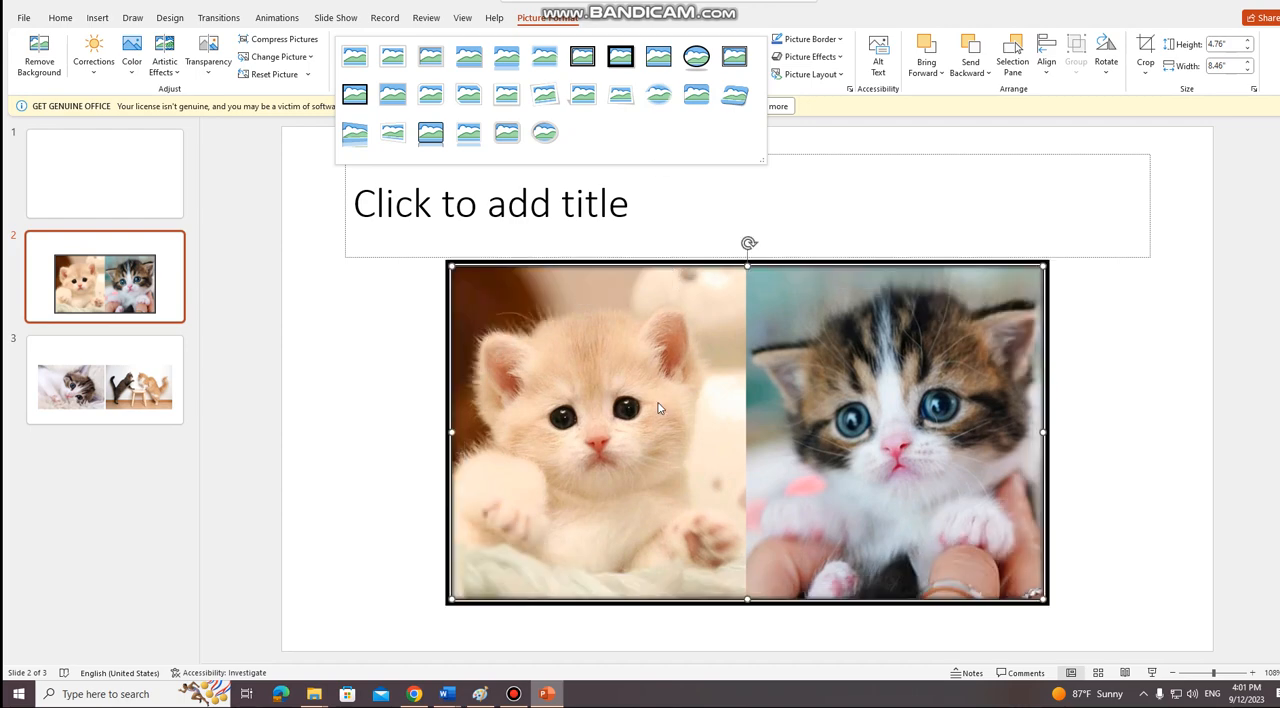
{"action": "mouse_move", "coordinate": [659, 405]}
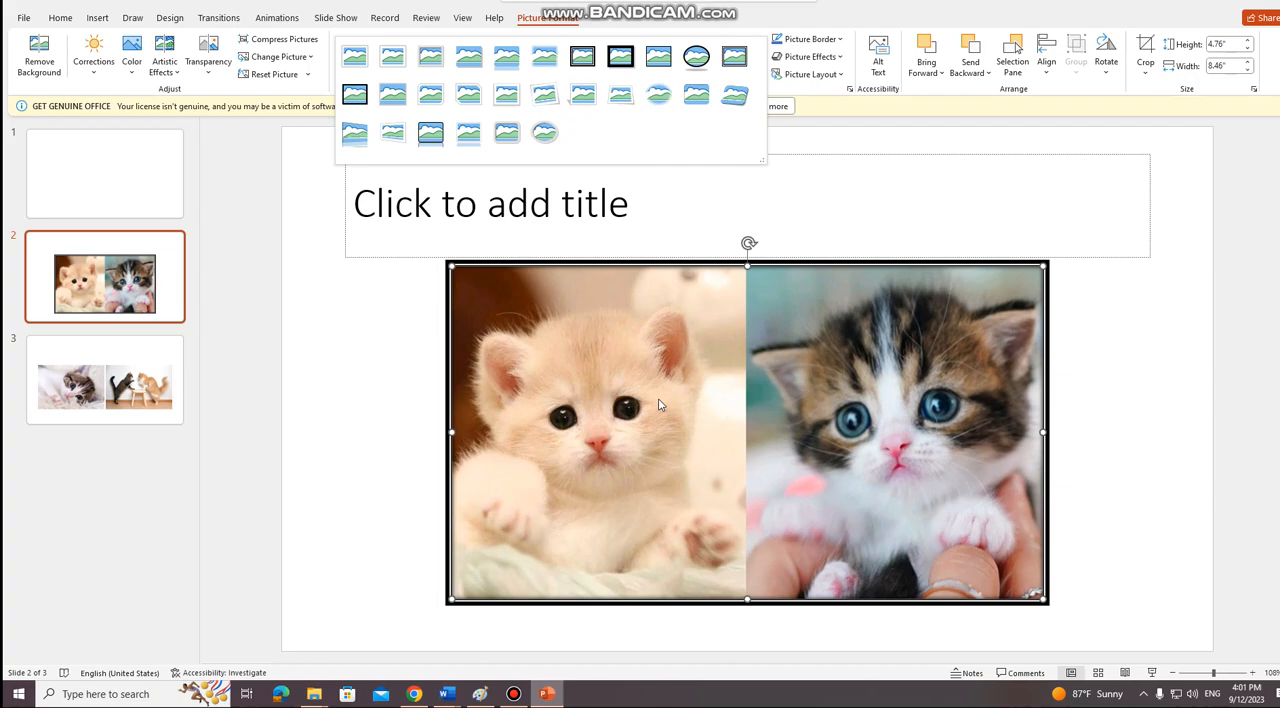
{"action": "mouse_move", "coordinate": [1194, 17]}
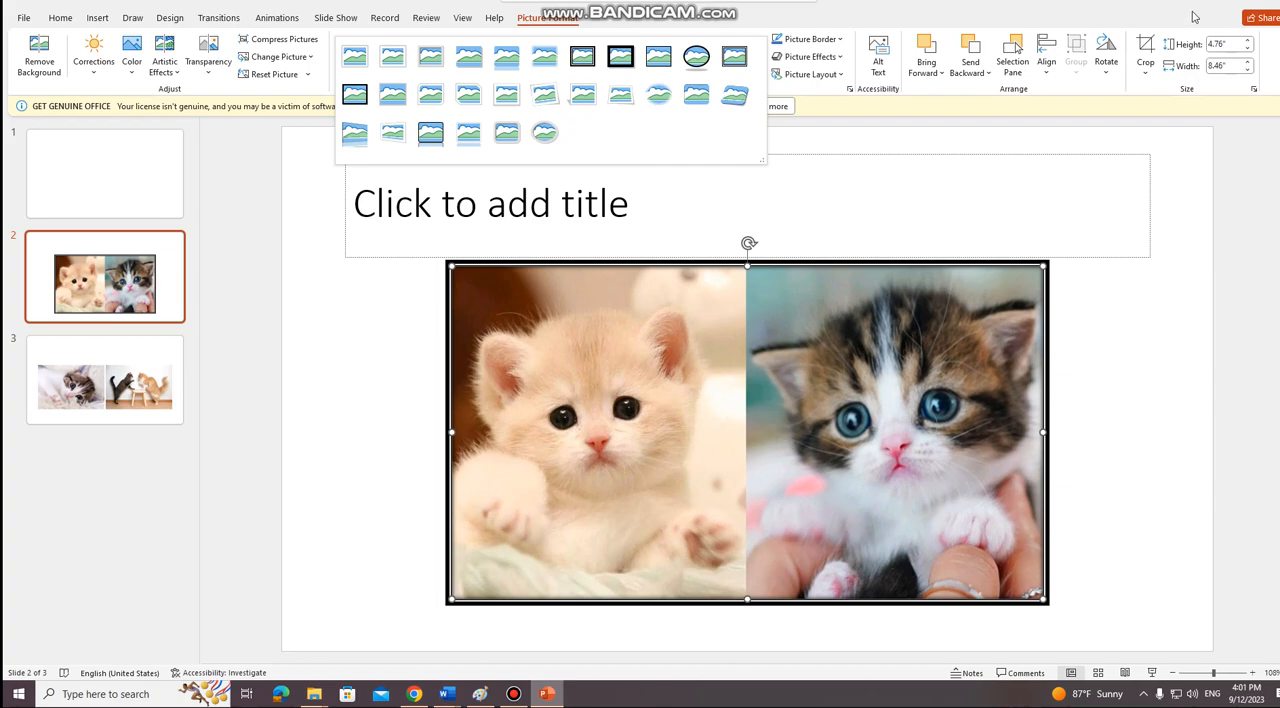